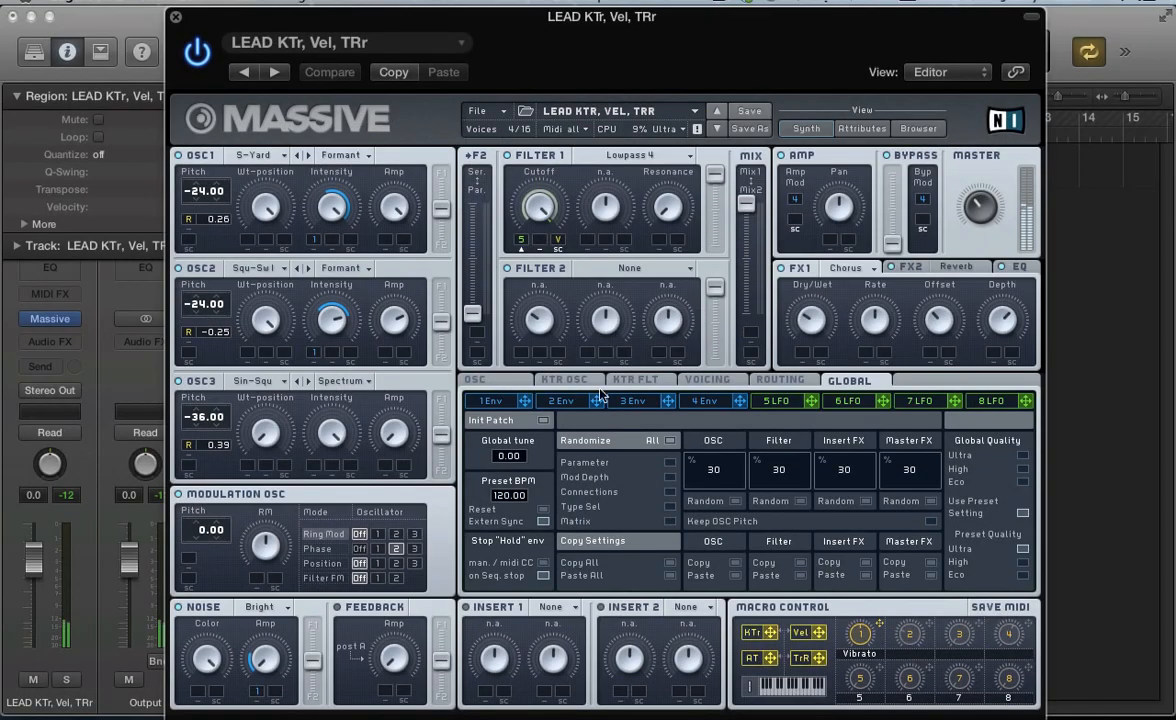
- Show the fifth LFO's waveform and rate settings in place of the Global page
left_click(495, 400)
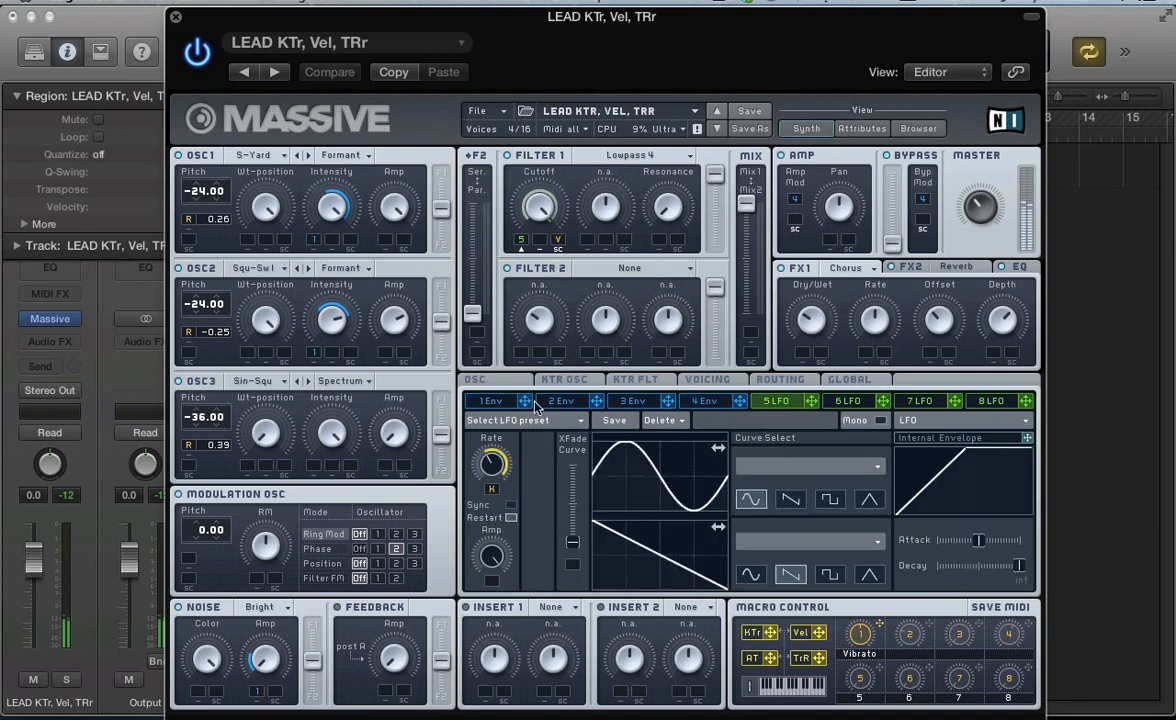
left_click(176, 17)
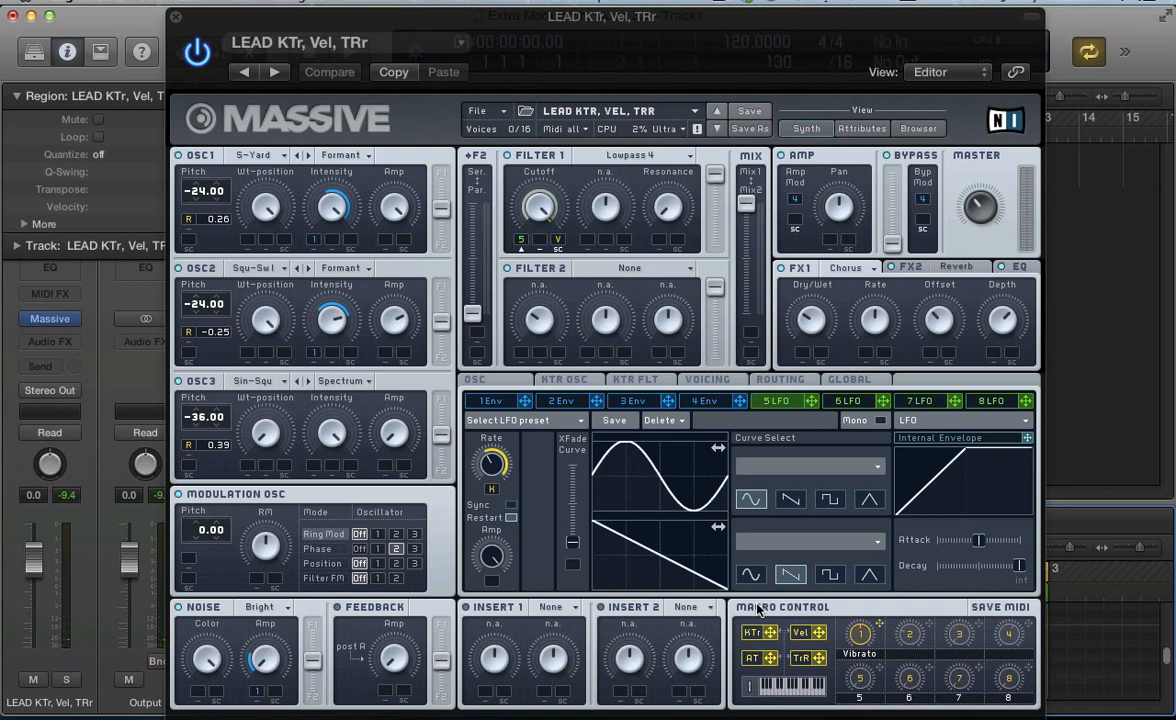
- Start a new blank sound and set oscillator 1's wavetable to S-Yard
left_click(478, 111)
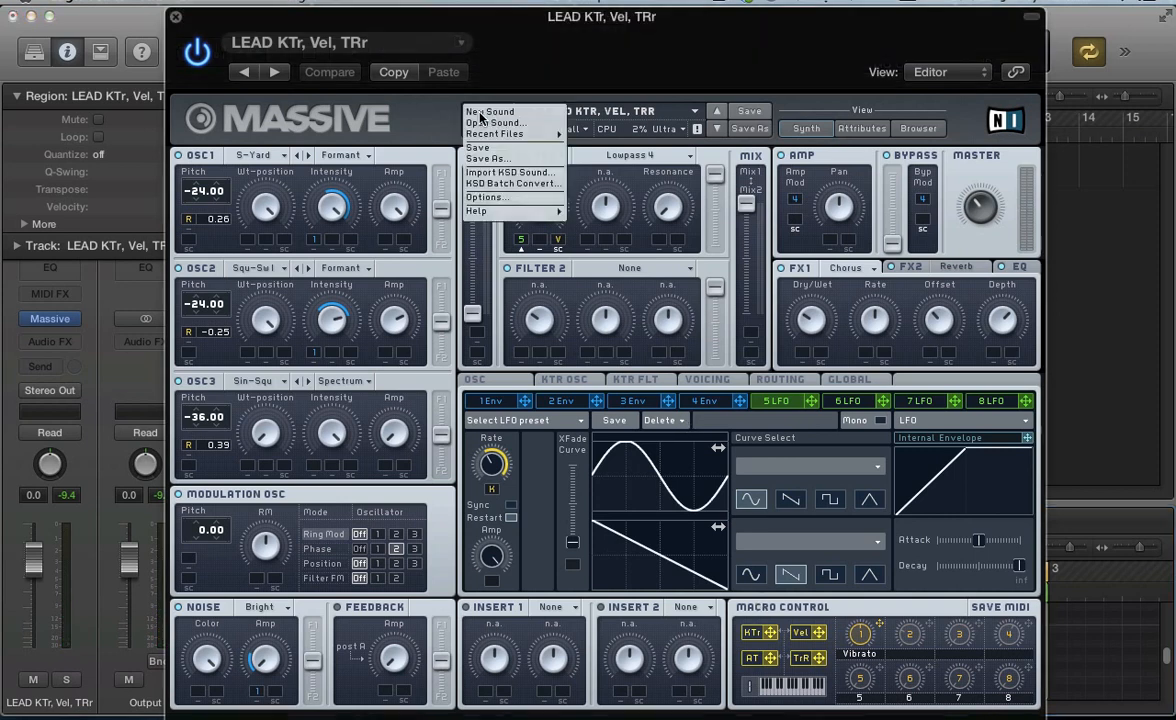
left_click(489, 111)
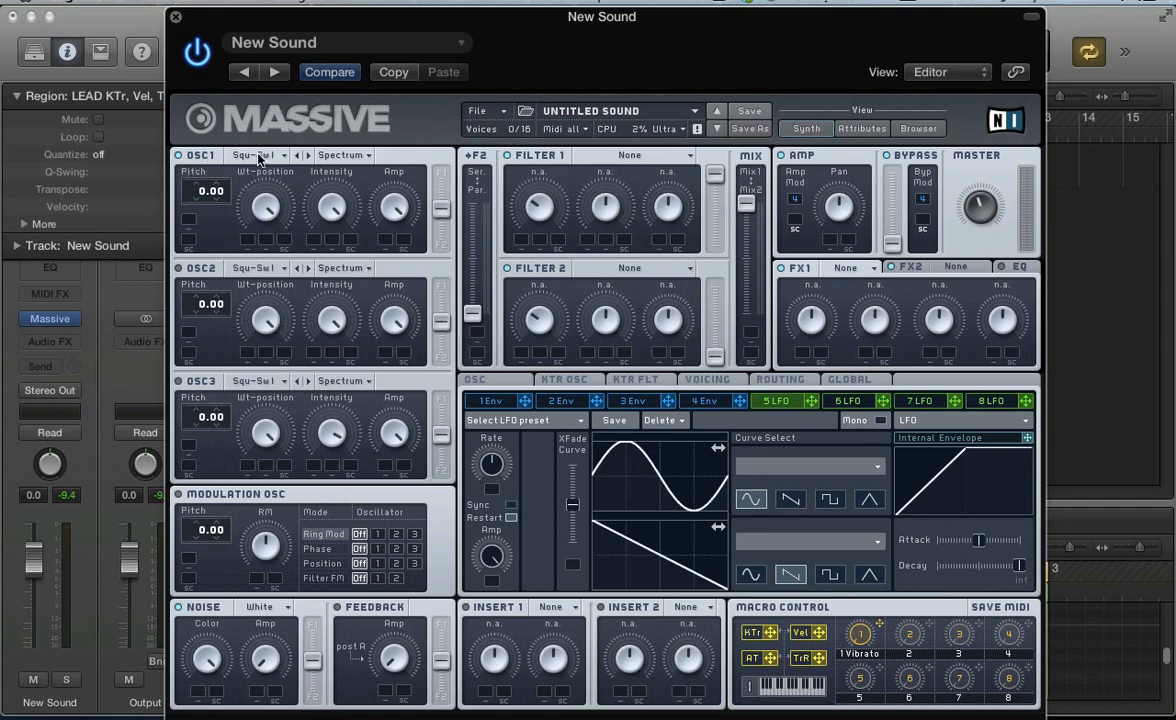
left_click(252, 154)
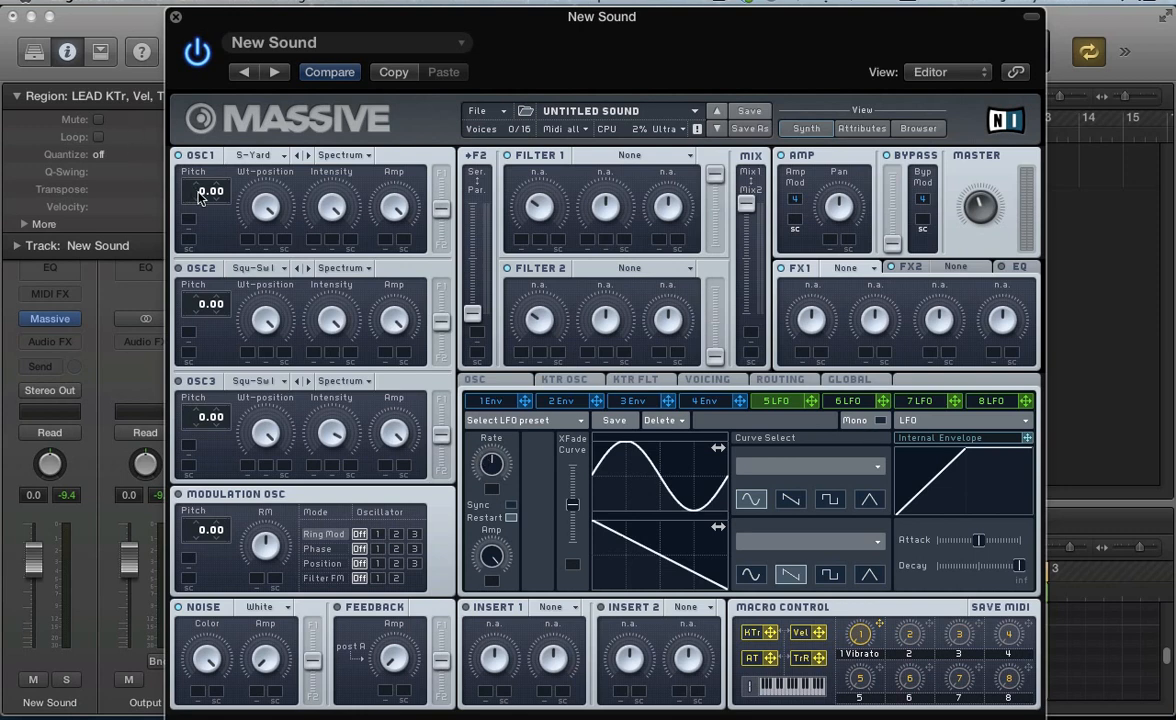
- Pitch oscillator 1 down to -24 and switch it to Formant mode
left_click_drag(205, 190, 205, 210)
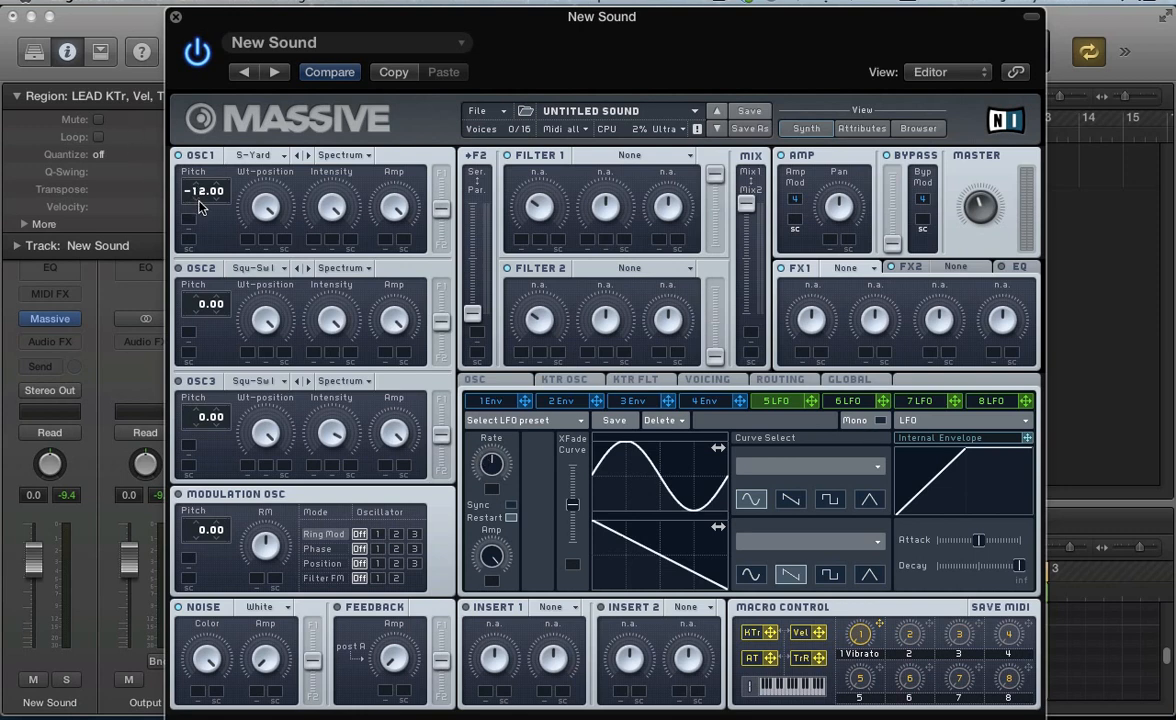
left_click_drag(205, 190, 205, 215)
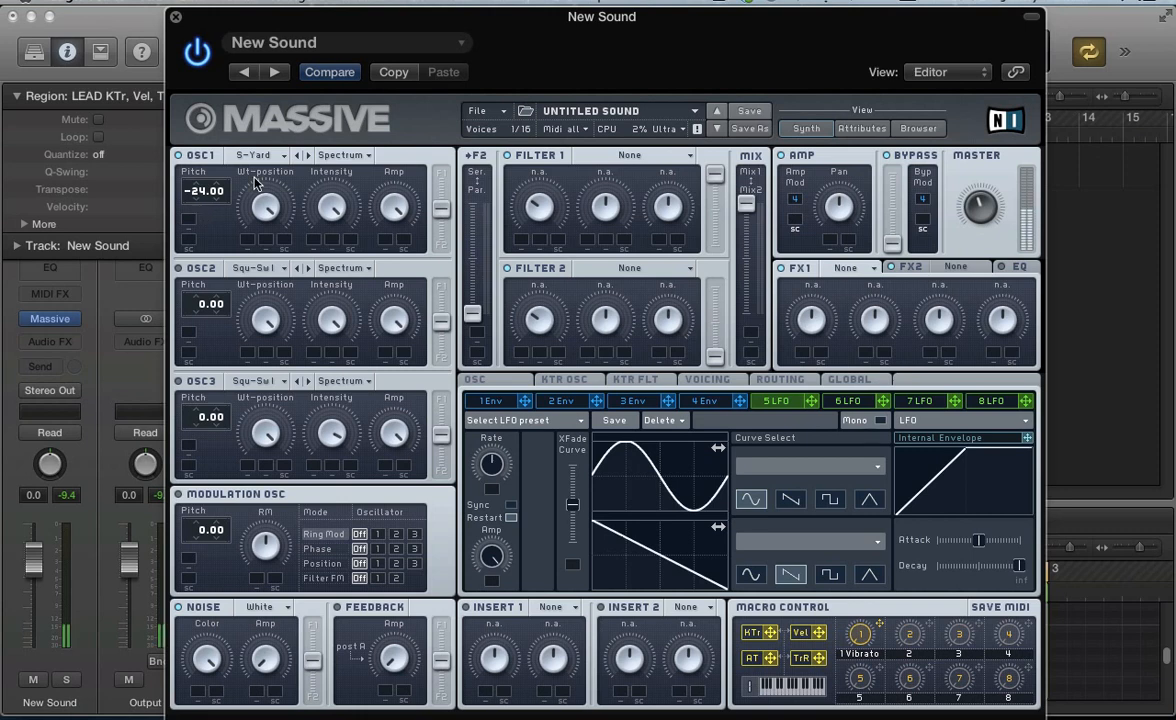
left_click(343, 155)
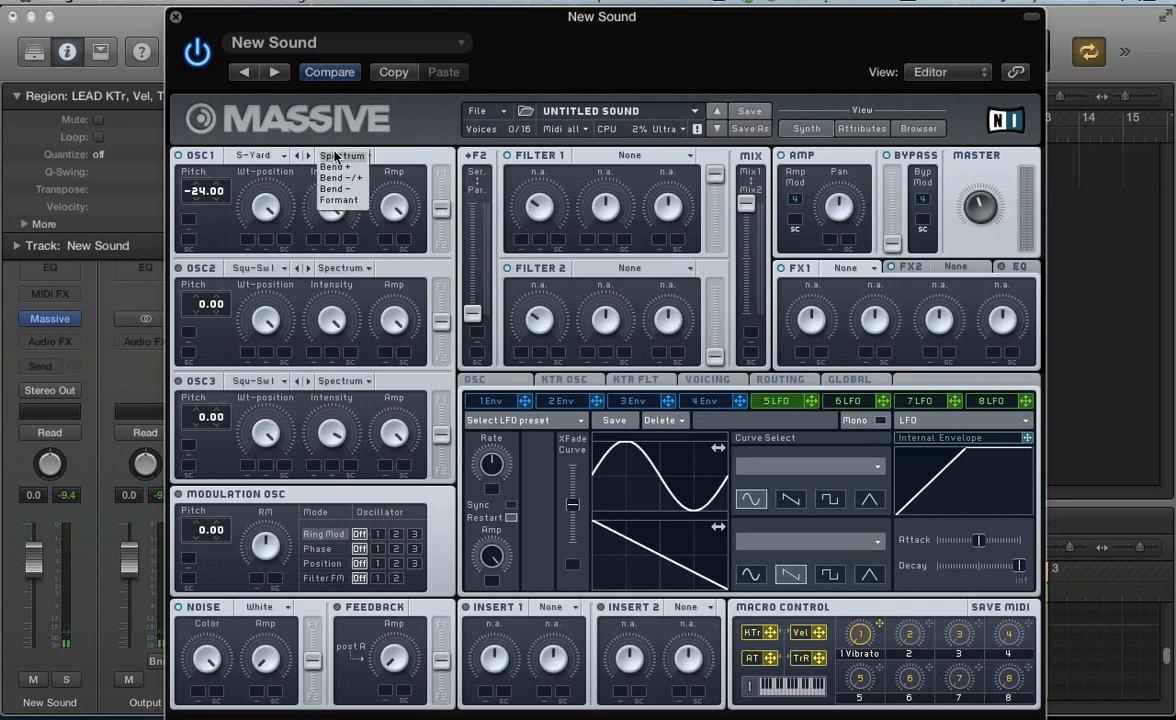
left_click(339, 200)
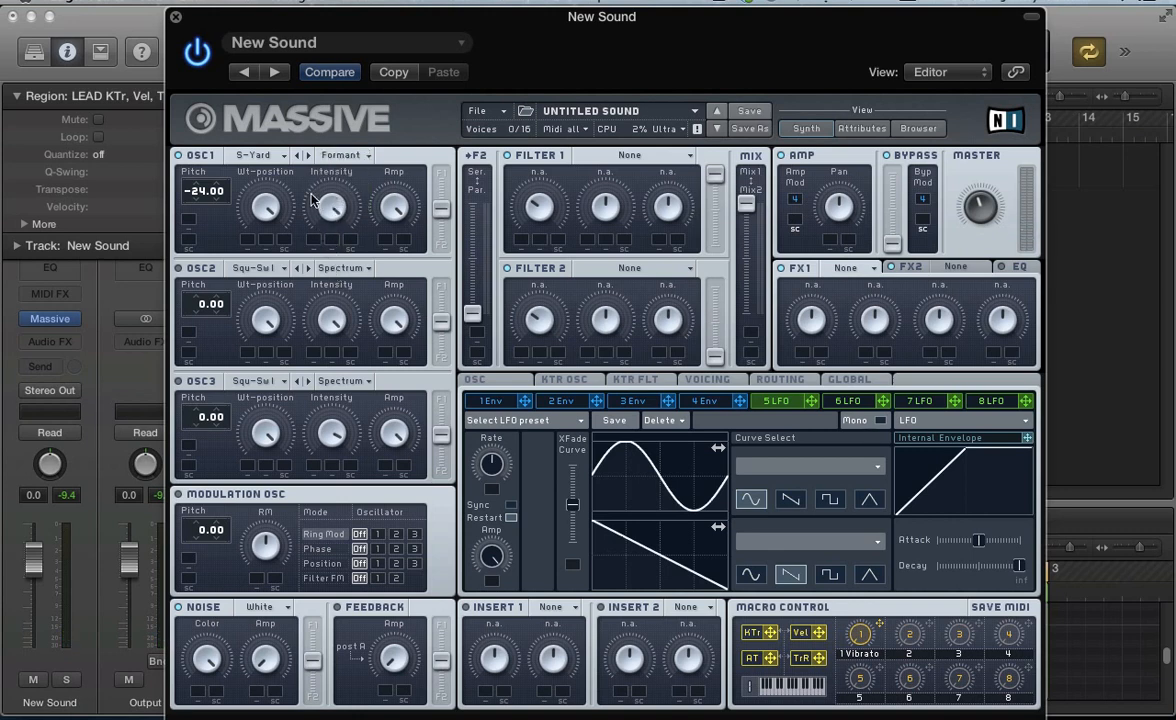
mouse_move(340, 242)
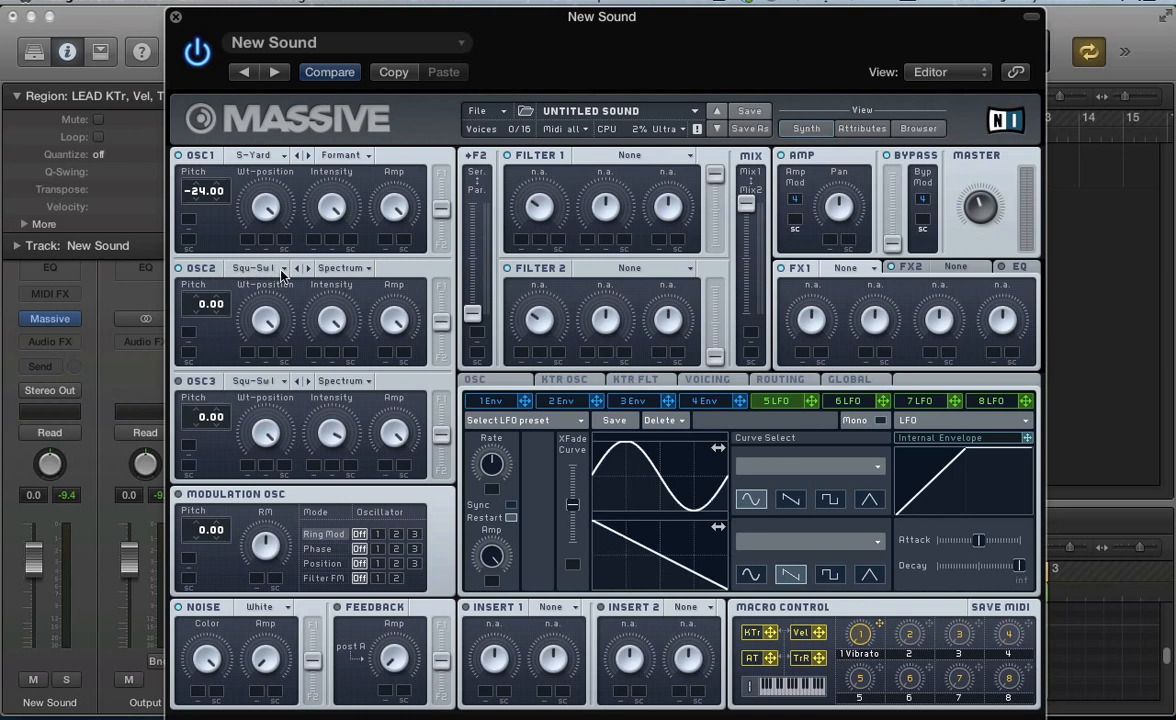
mouse_move(247, 318)
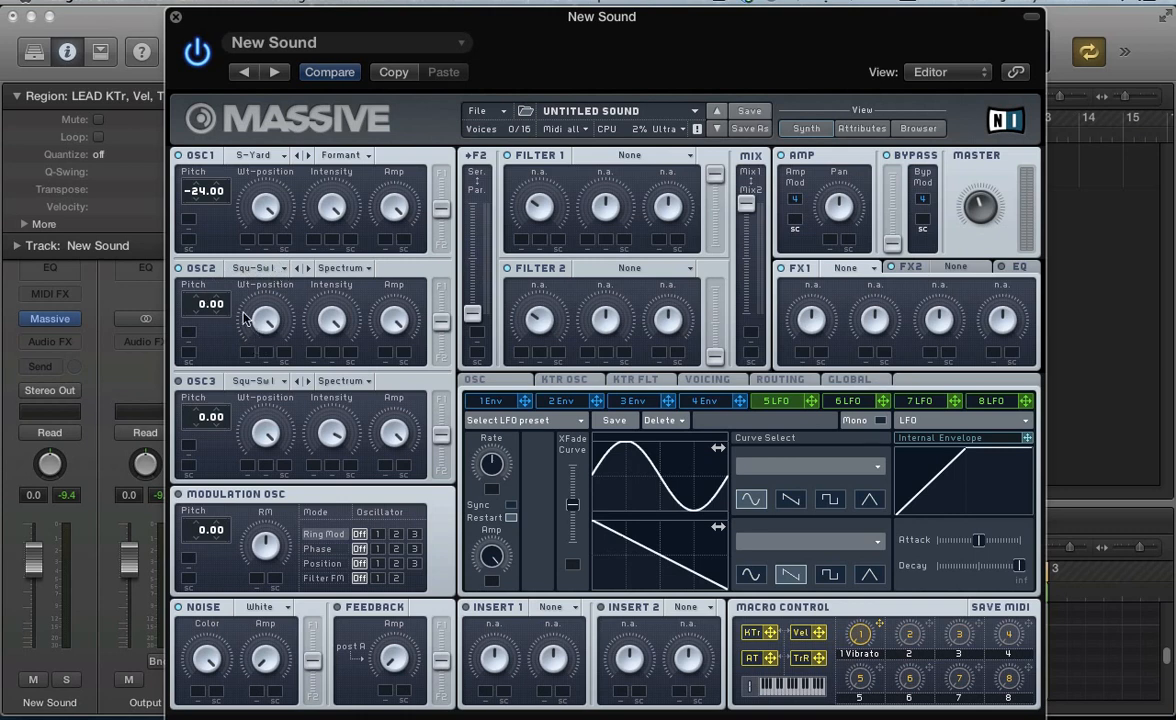
mouse_move(305, 318)
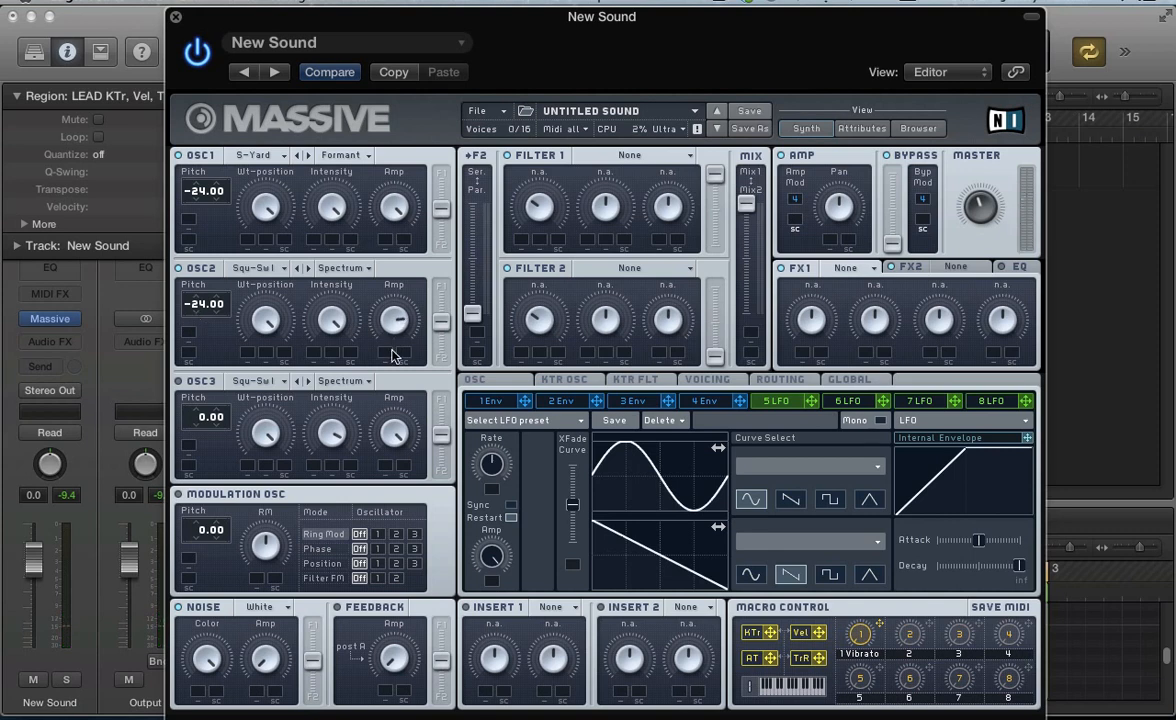
- Switch the second oscillator's mode to Formant
left_click(344, 268)
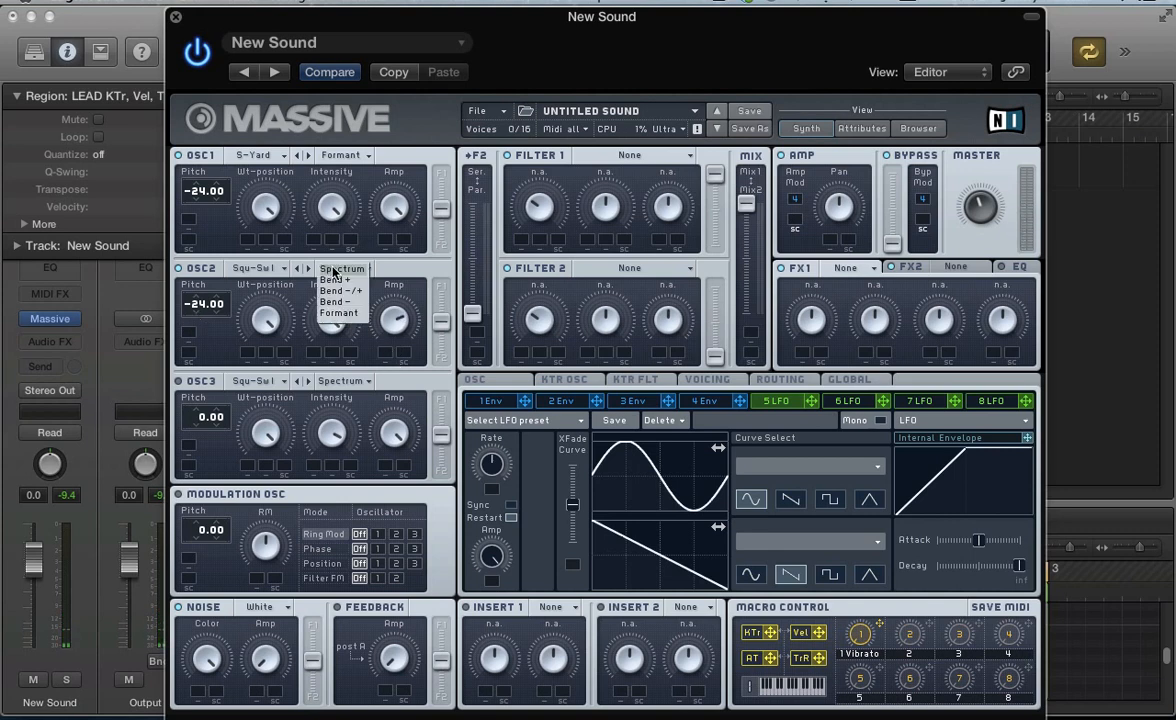
left_click(338, 313)
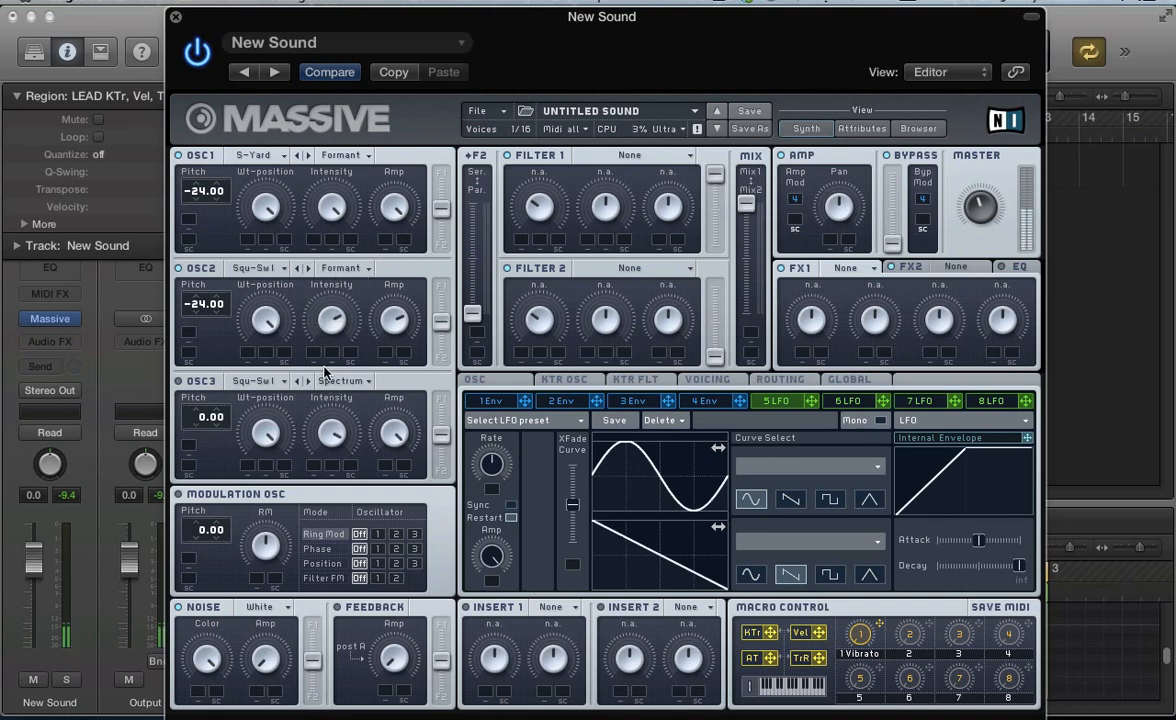
mouse_move(323, 340)
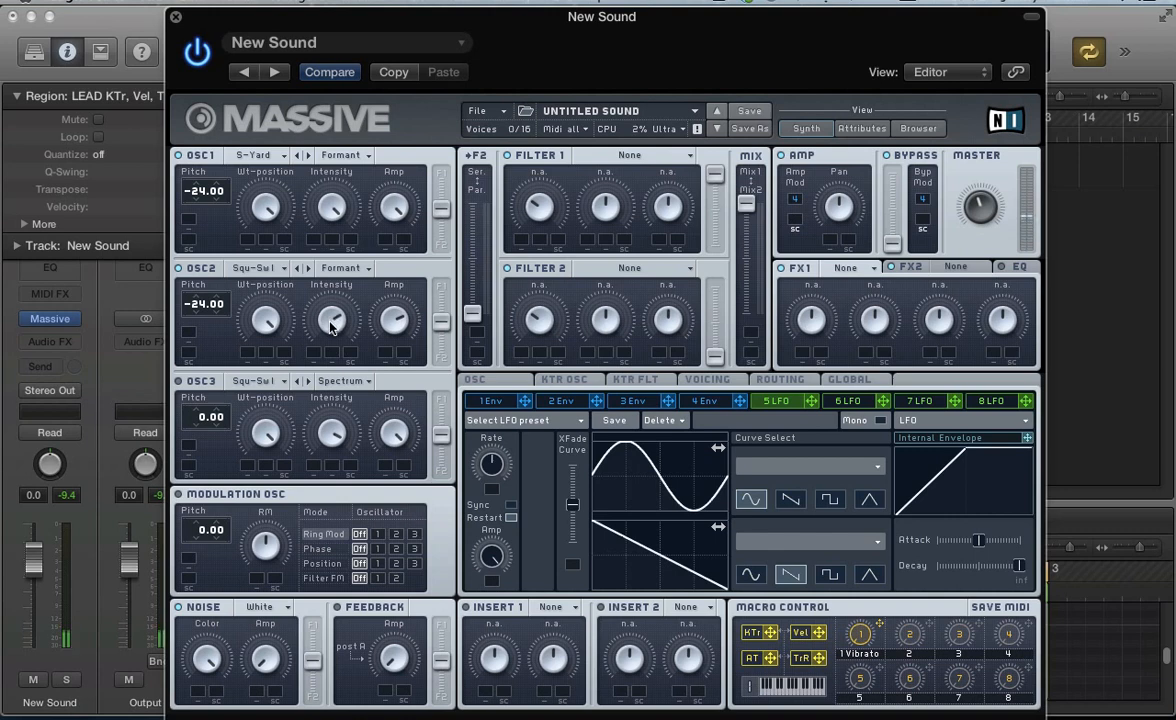
mouse_move(180, 388)
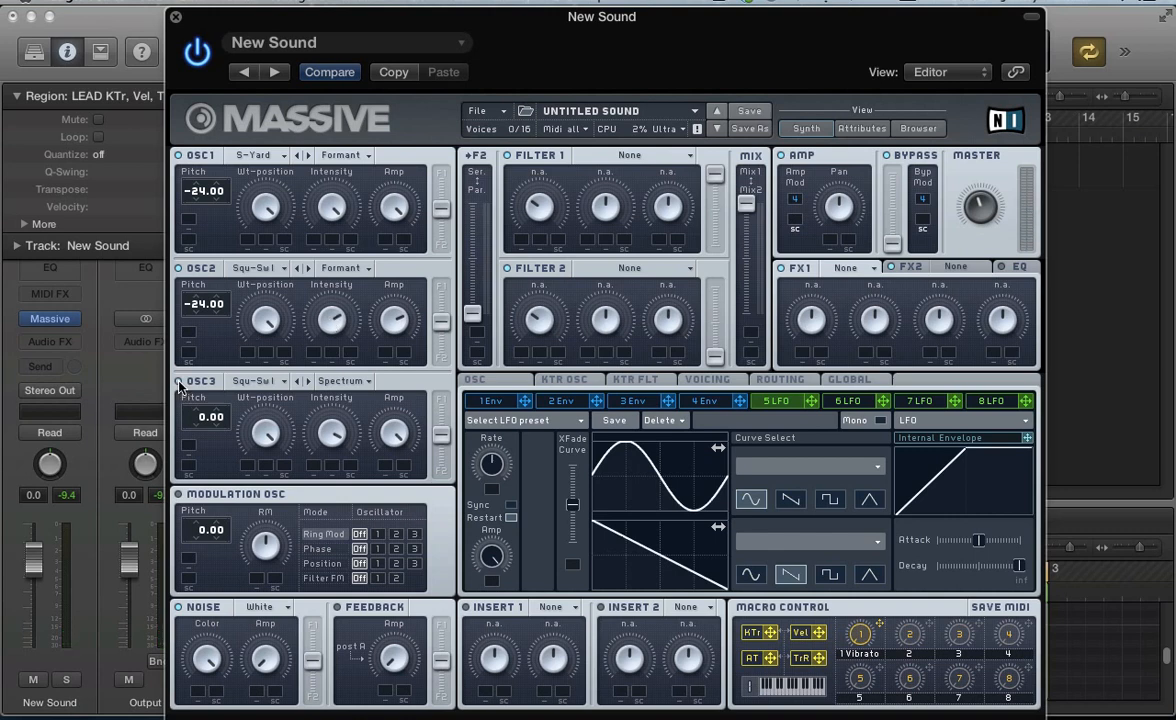
- Give oscillator 3 the Sin-Squ wavetable and pitch it down to -36
left_click(253, 381)
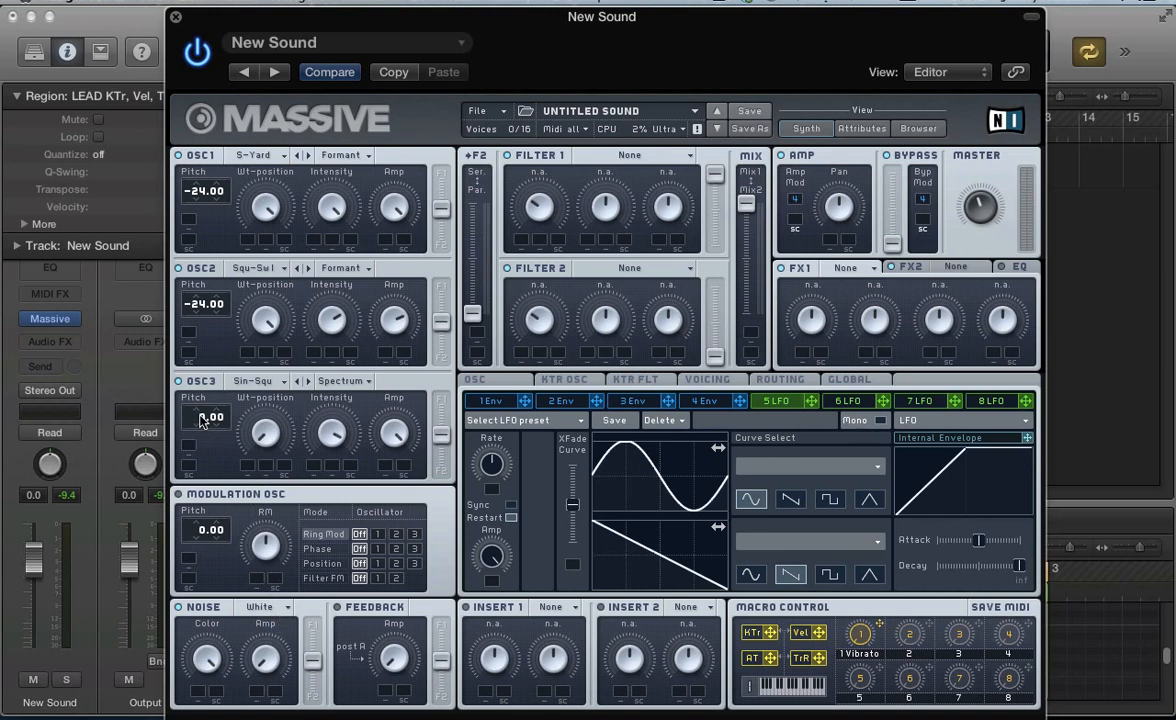
left_click_drag(205, 416, 205, 440)
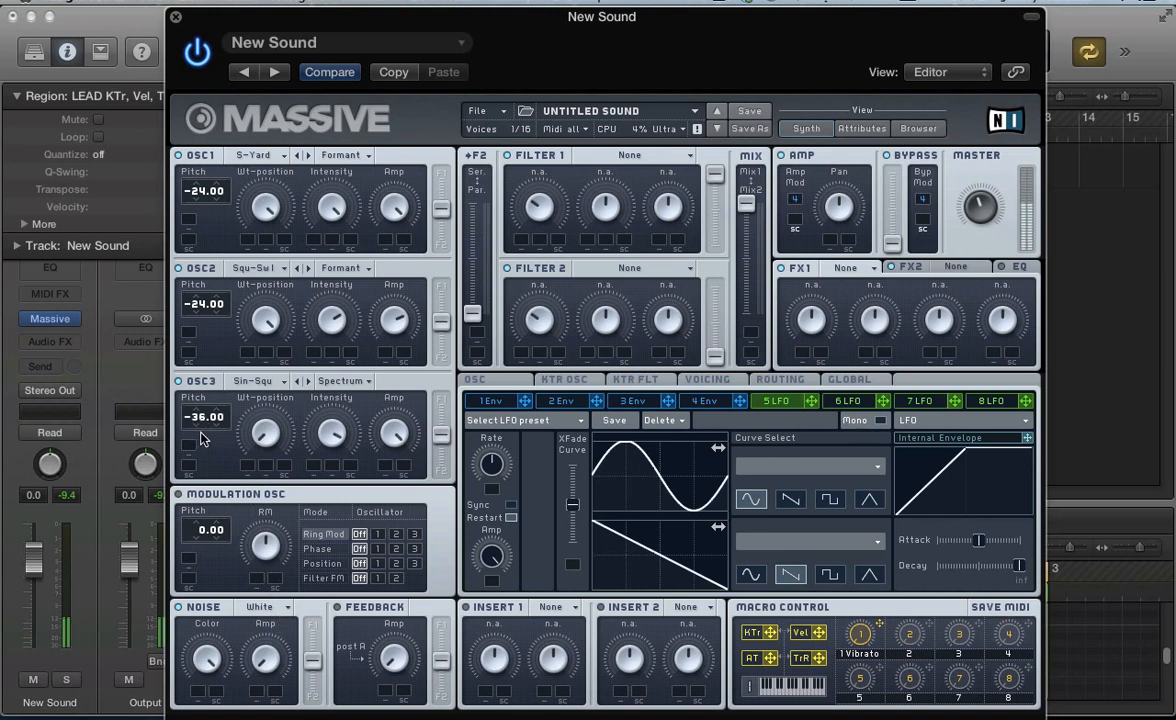
mouse_move(265, 442)
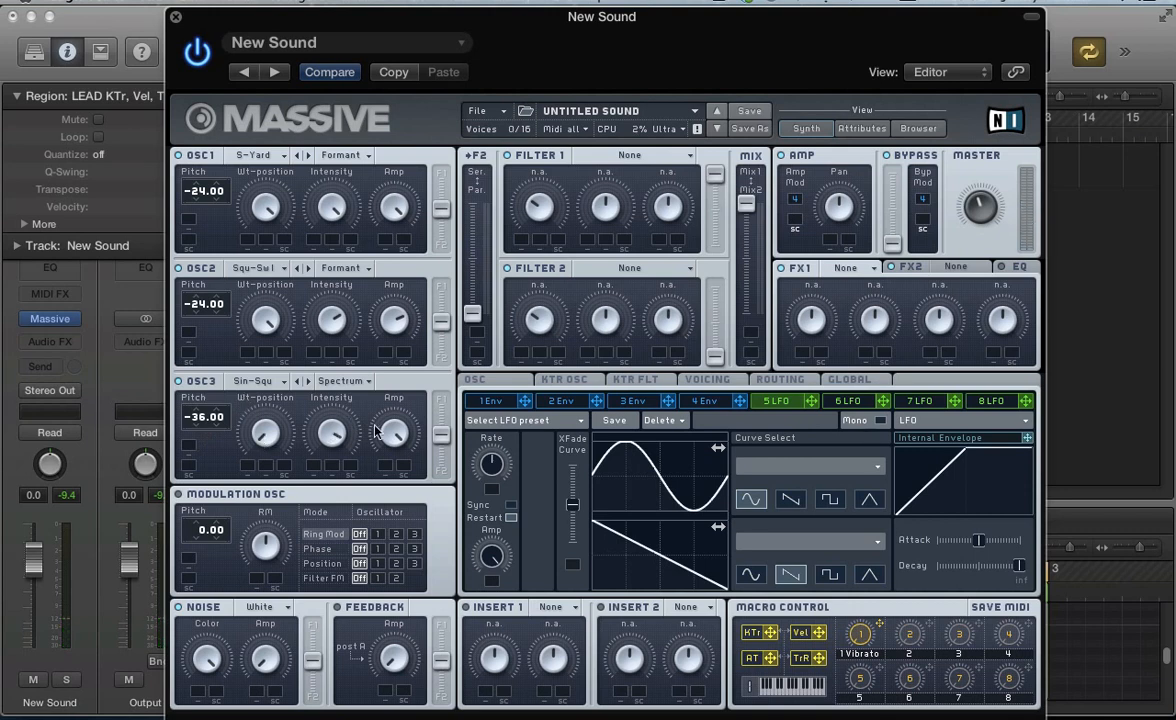
mouse_move(660, 200)
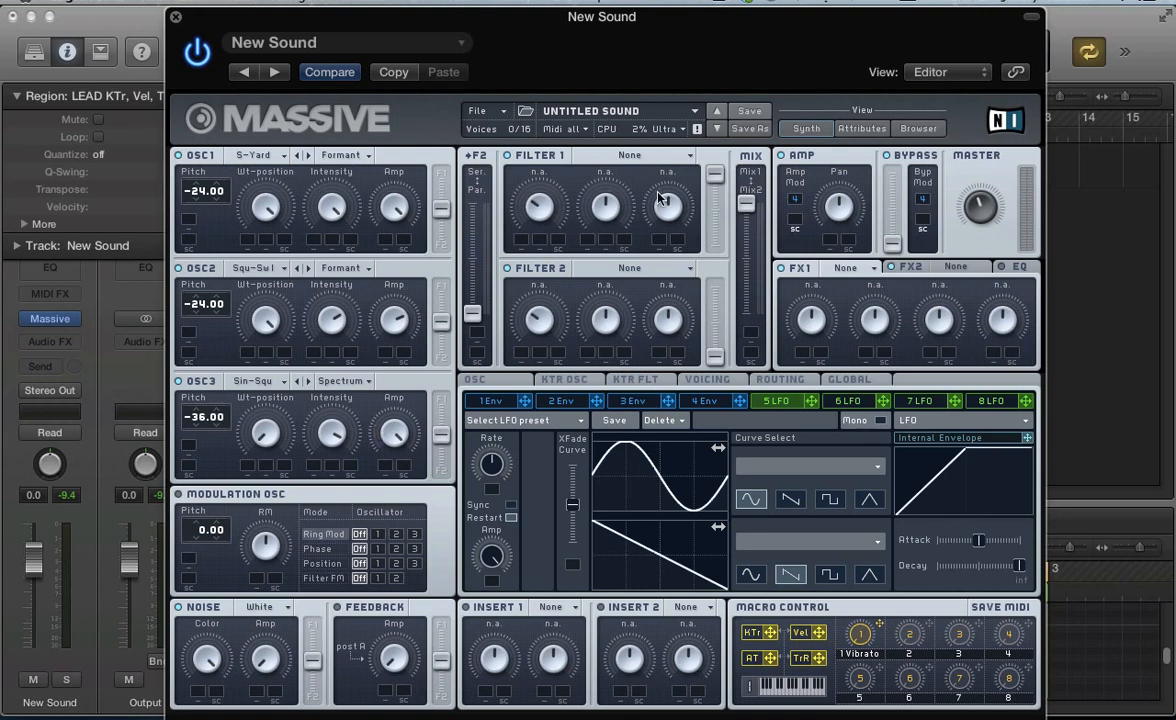
mouse_move(638, 222)
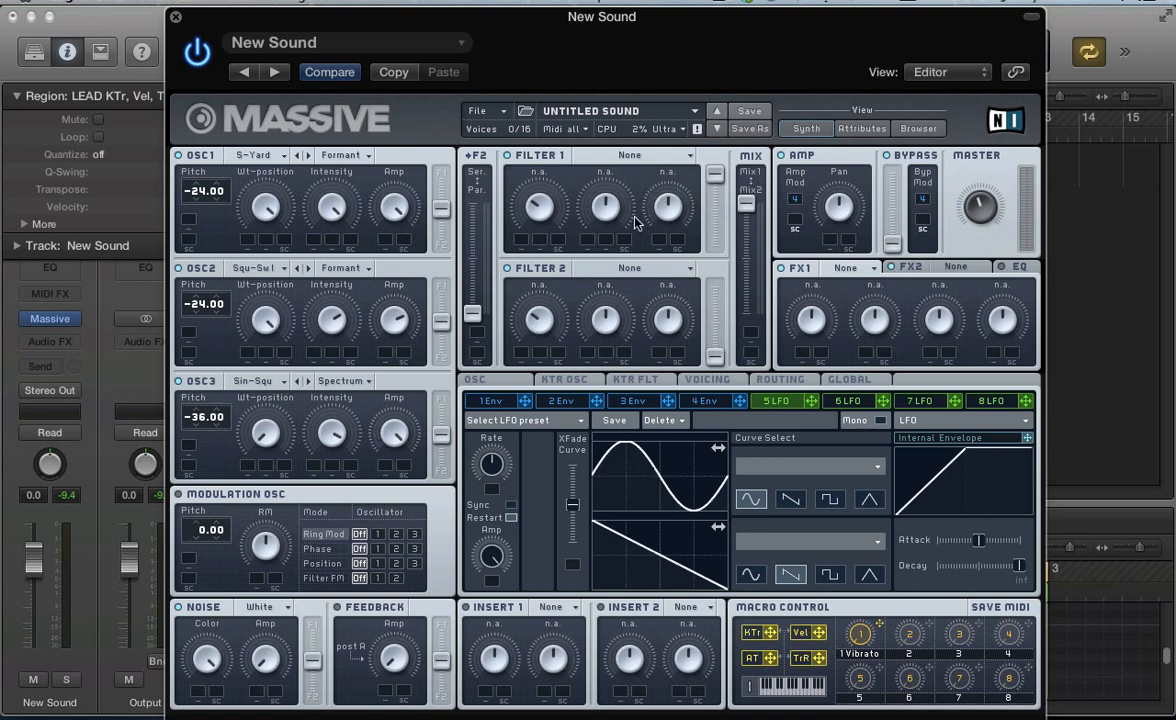
- Set Filter 1's type to Lowpass 4
left_click(662, 155)
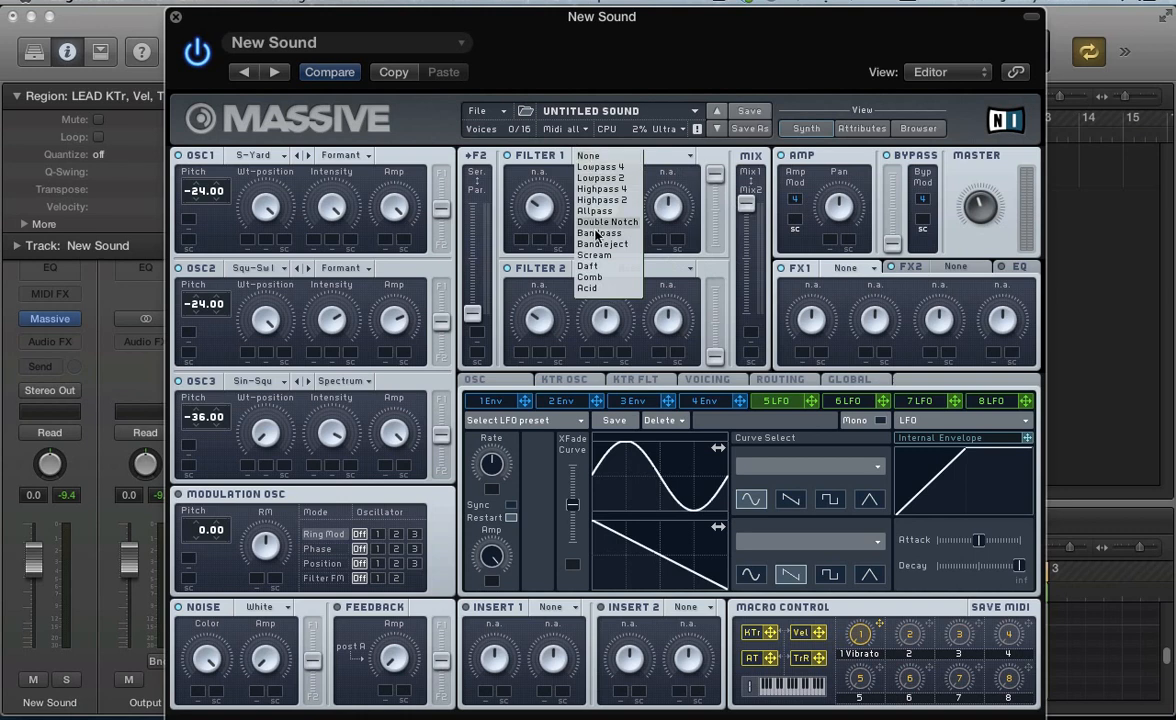
left_click(600, 166)
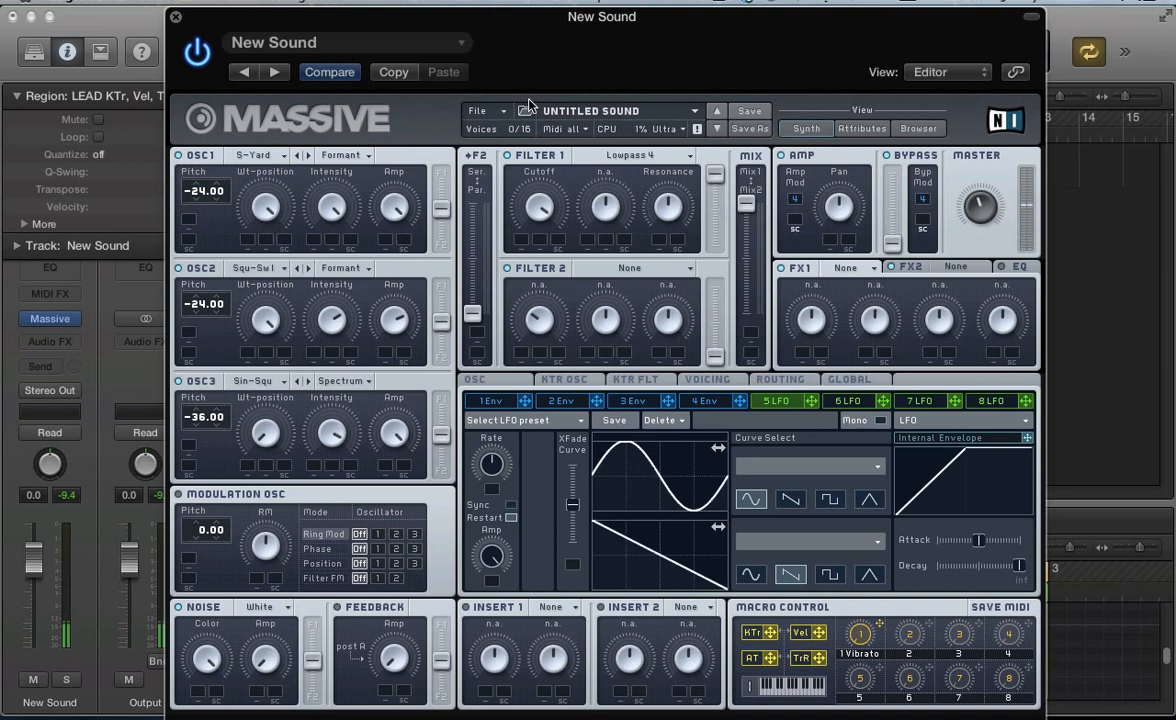
mouse_move(625, 247)
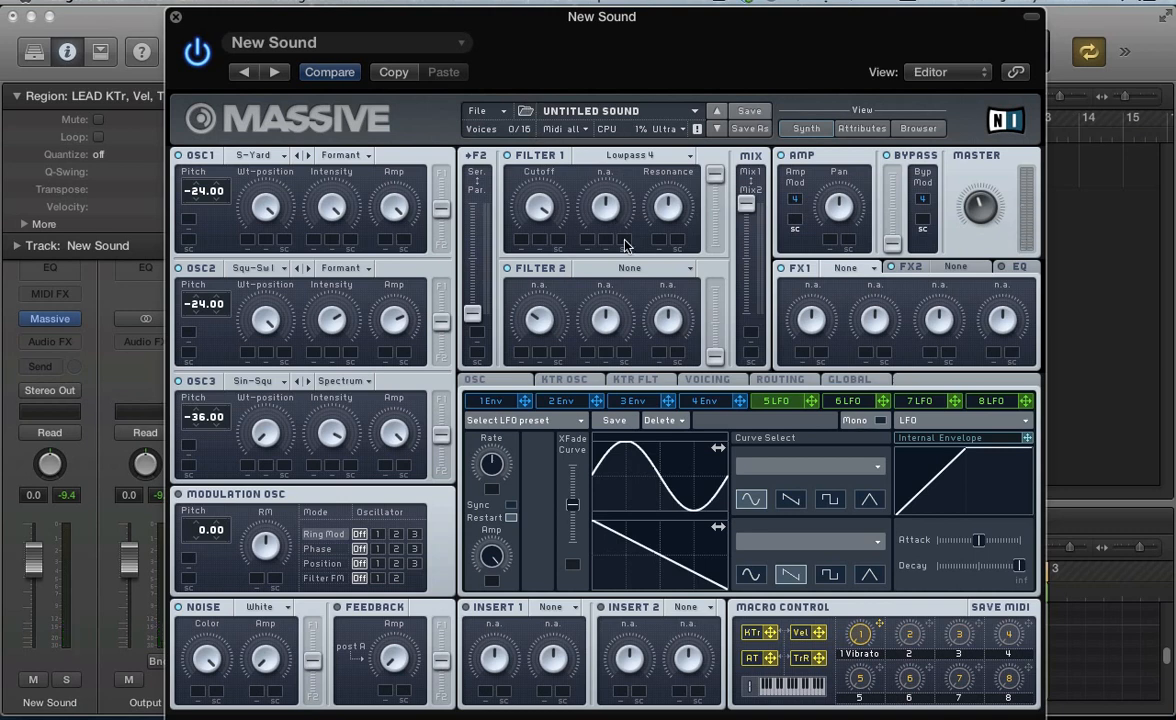
mouse_move(697, 380)
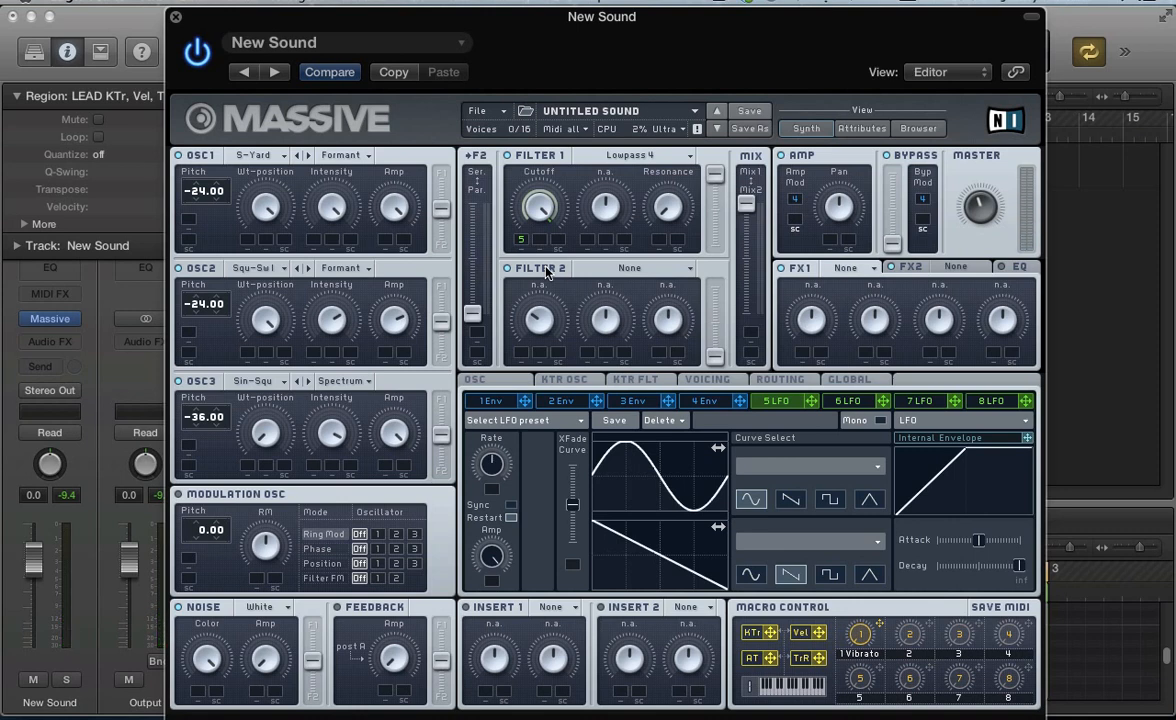
mouse_move(770, 345)
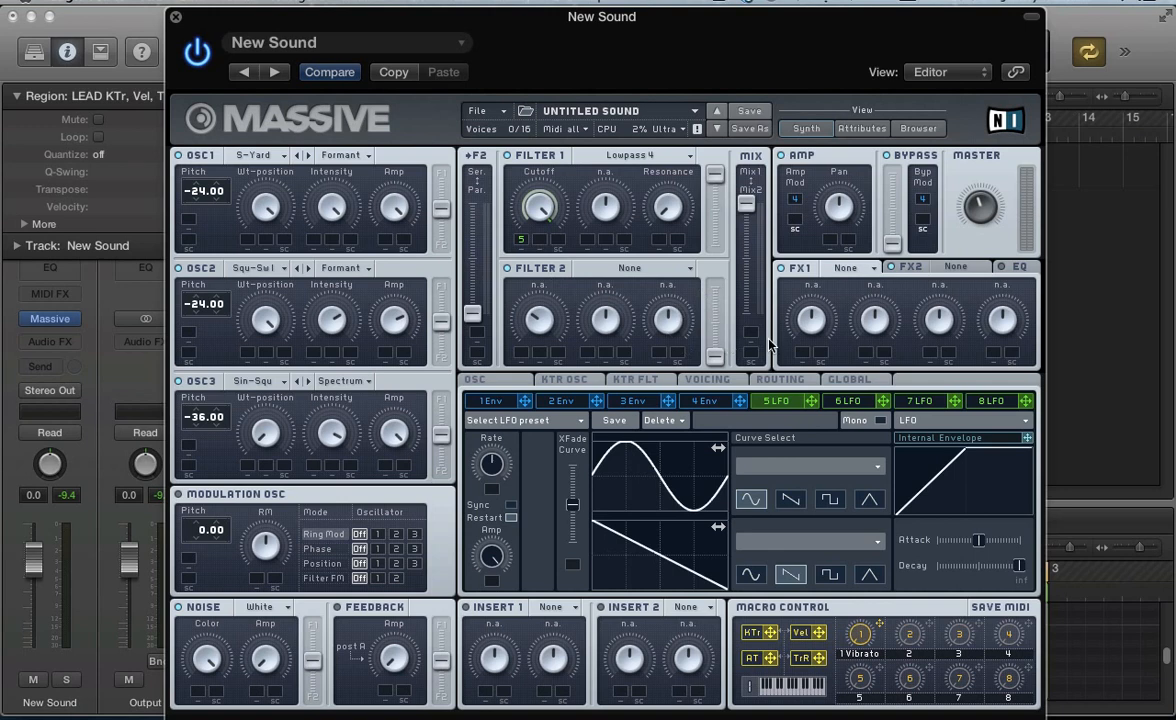
mouse_move(615, 220)
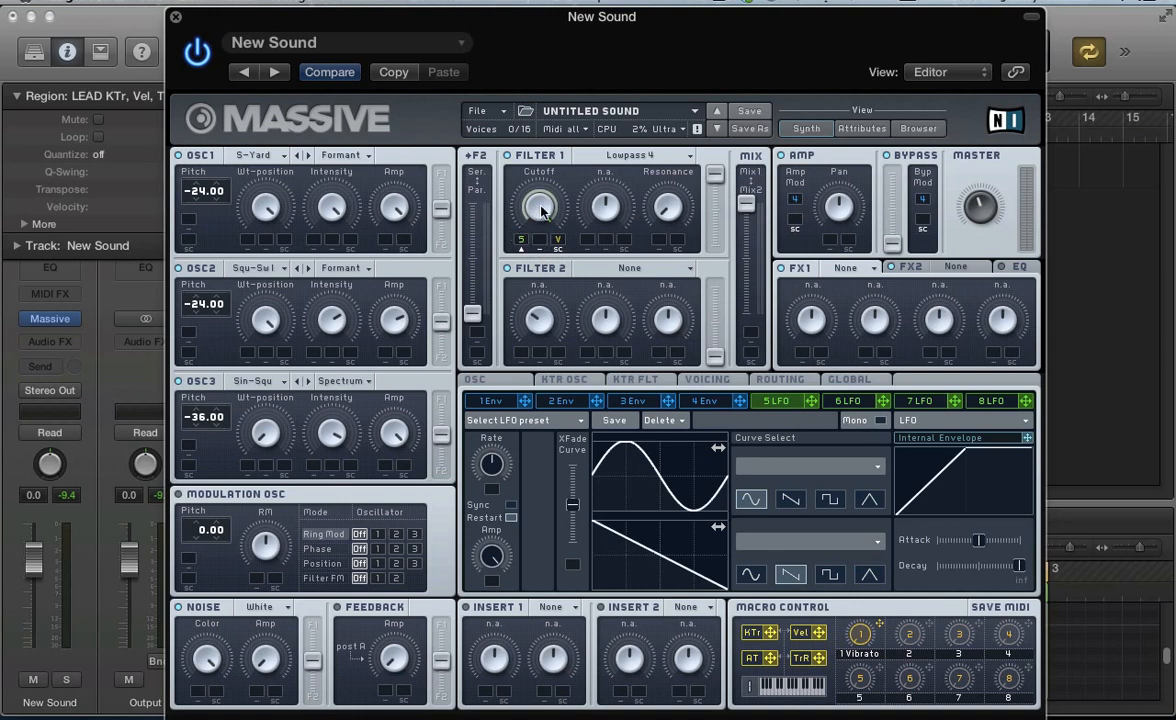
mouse_move(511, 226)
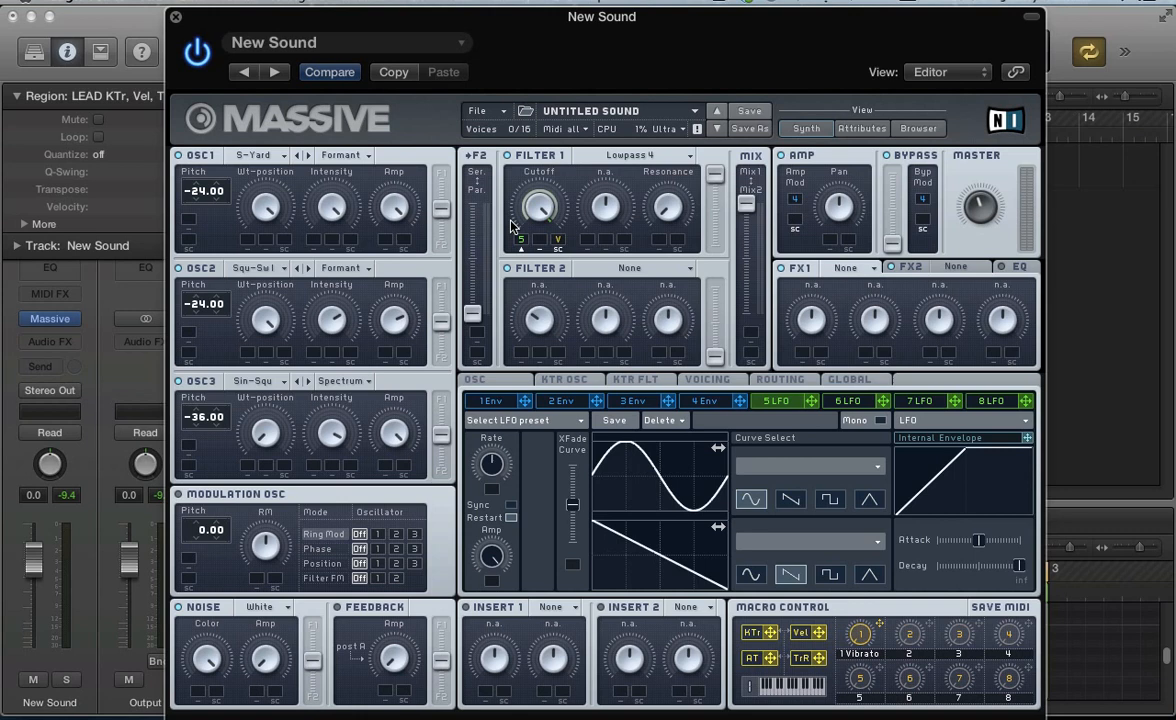
mouse_move(535, 262)
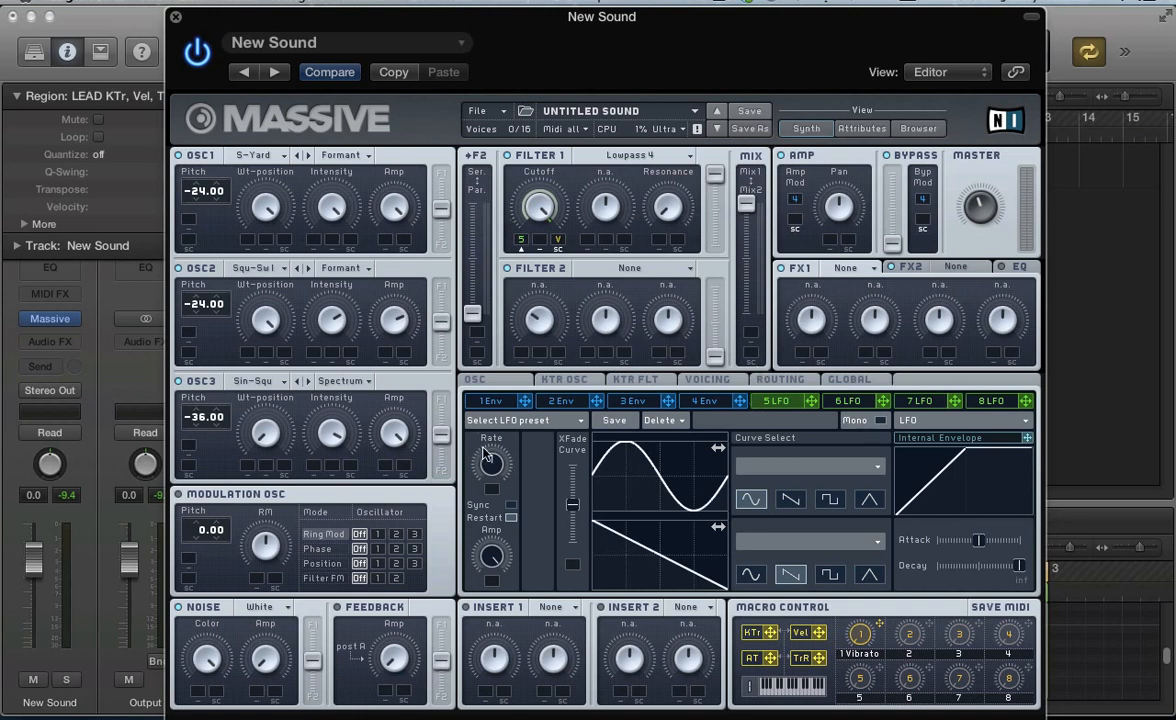
mouse_move(510, 499)
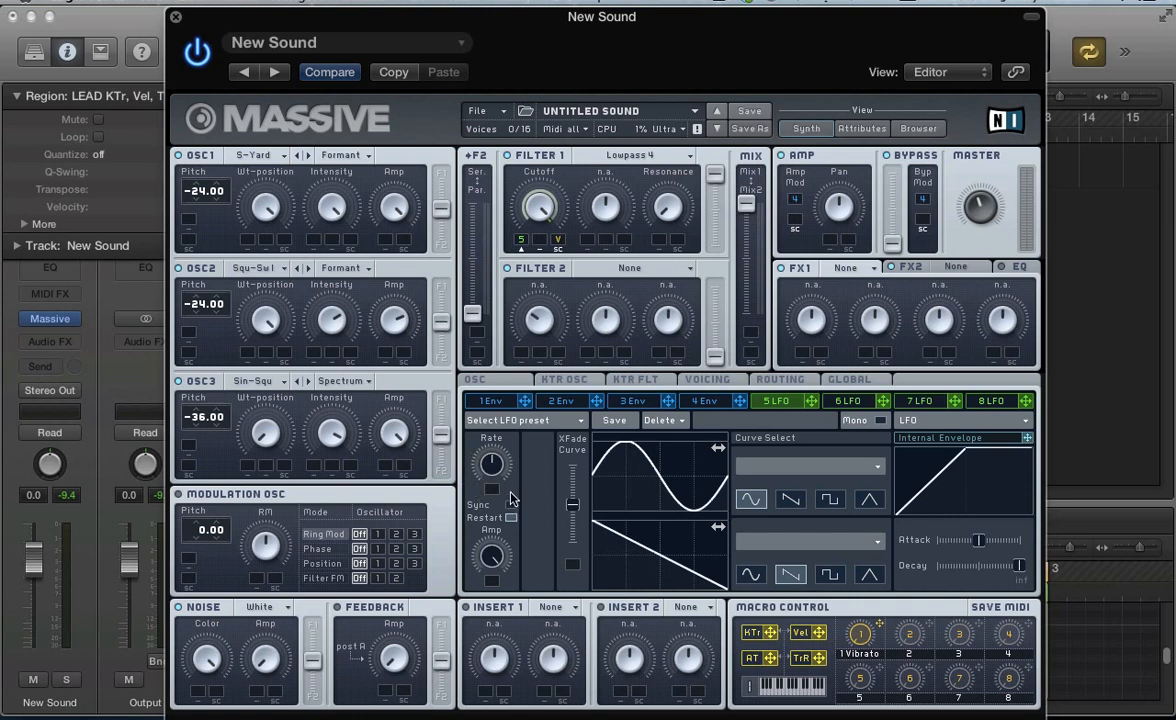
mouse_move(597, 517)
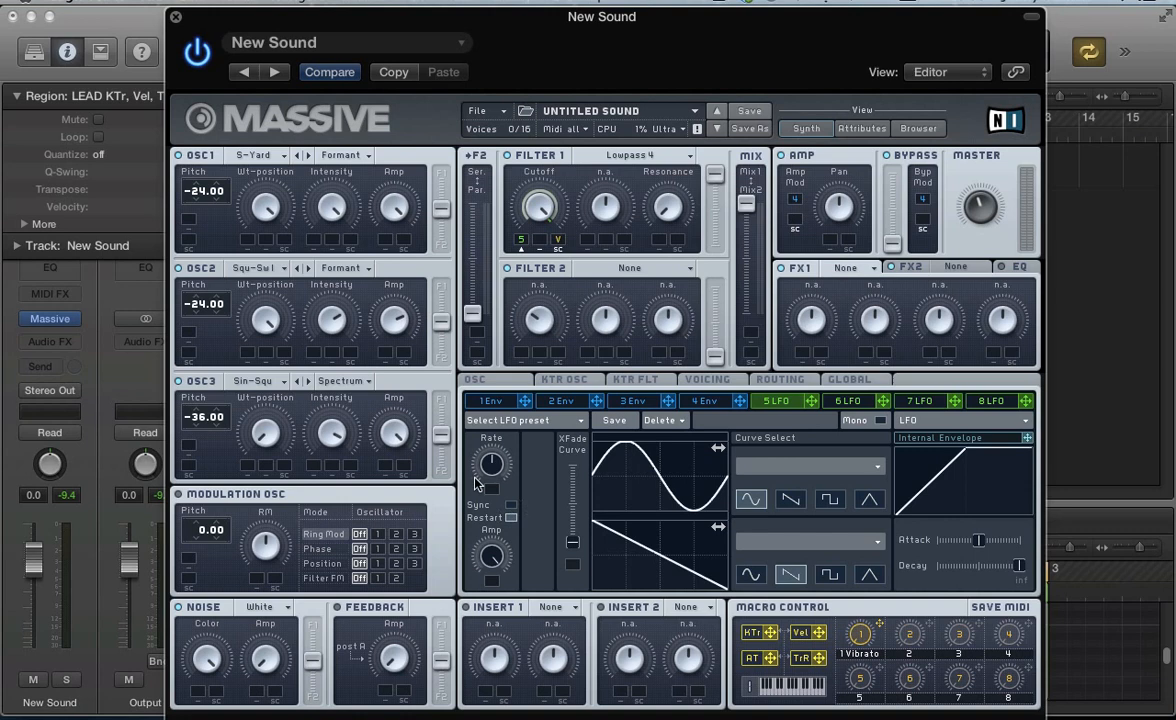
mouse_move(497, 500)
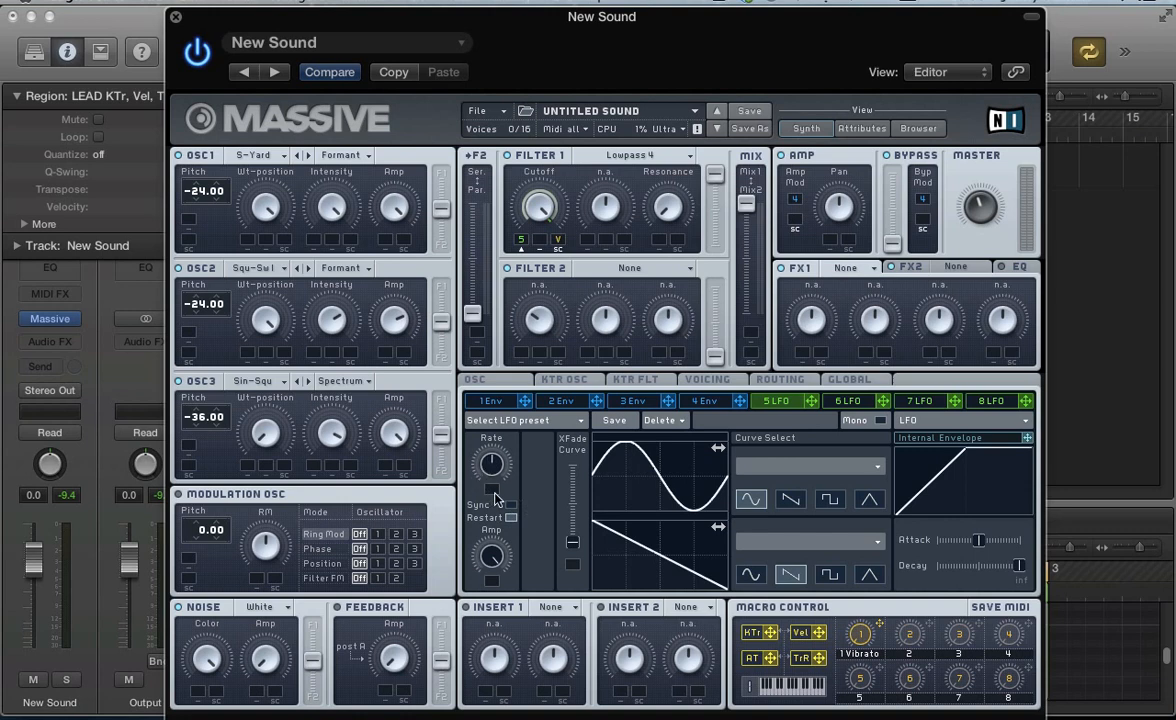
mouse_move(497, 474)
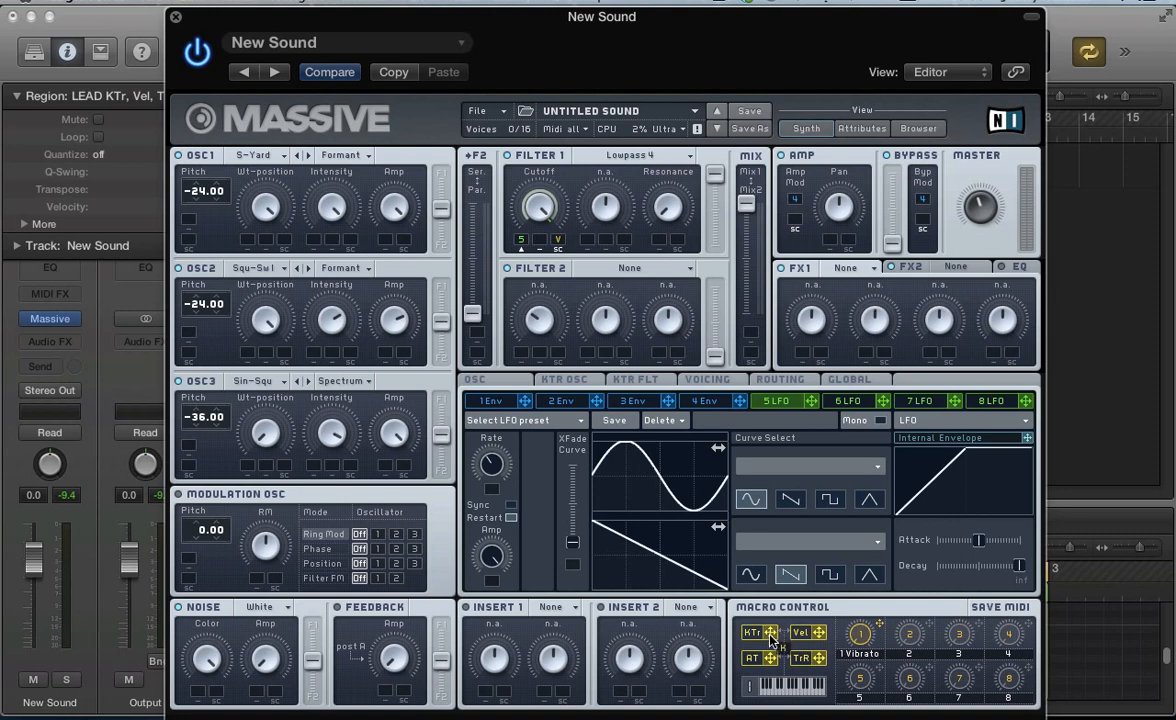
mouse_move(490, 490)
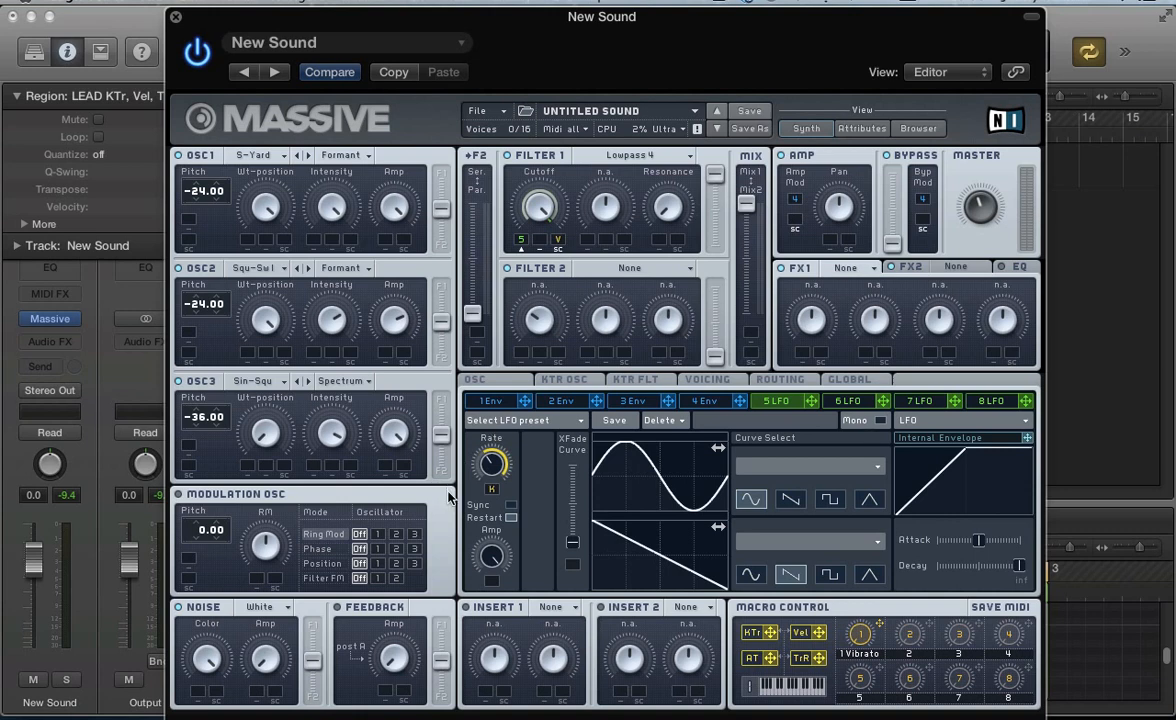
mouse_move(494, 489)
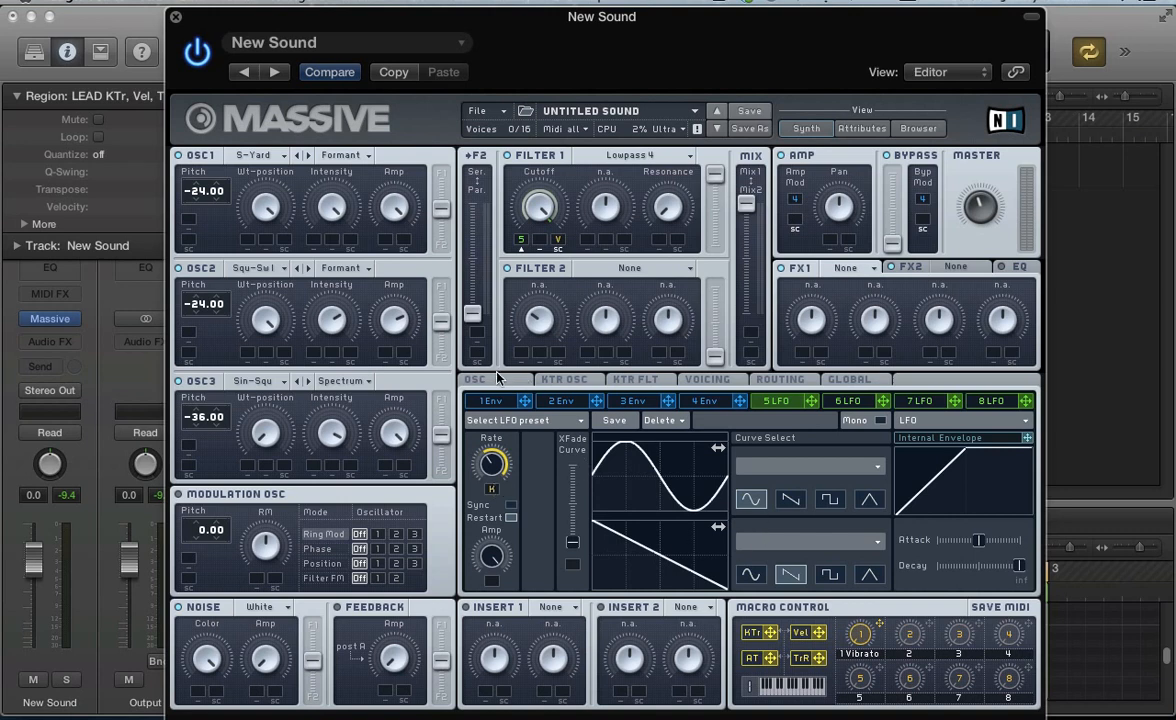
- Show the OSC page with its pitchbend range and built-in vibrato settings
left_click(476, 379)
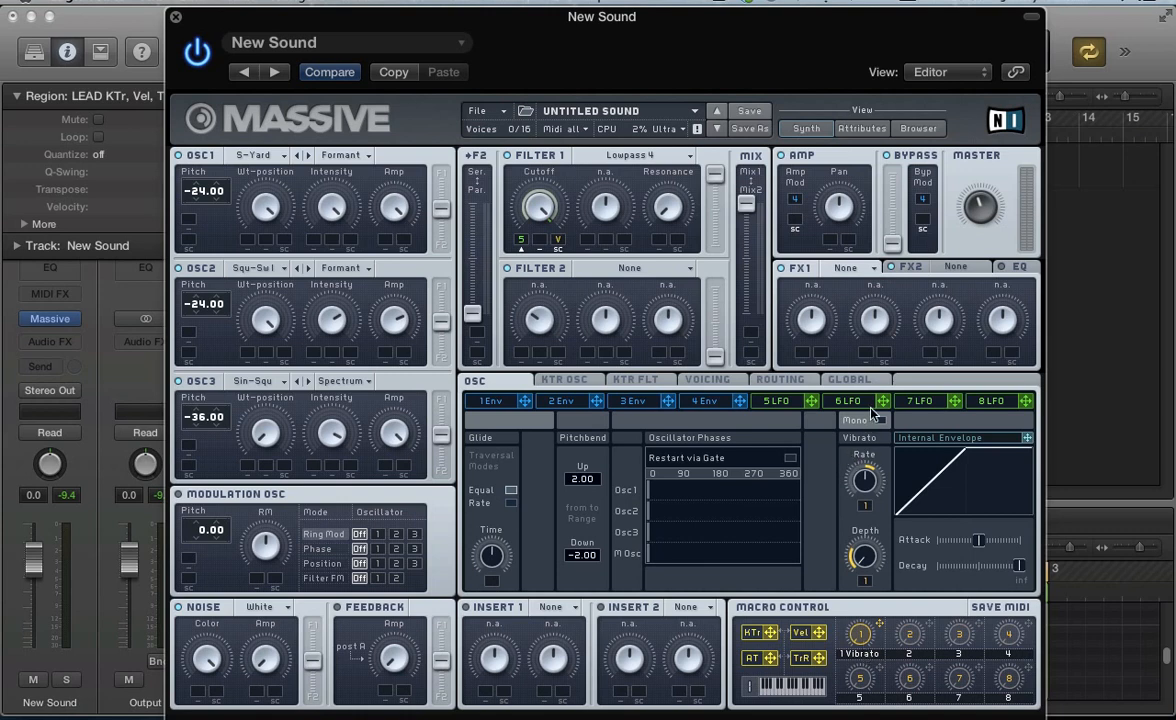
mouse_move(886, 589)
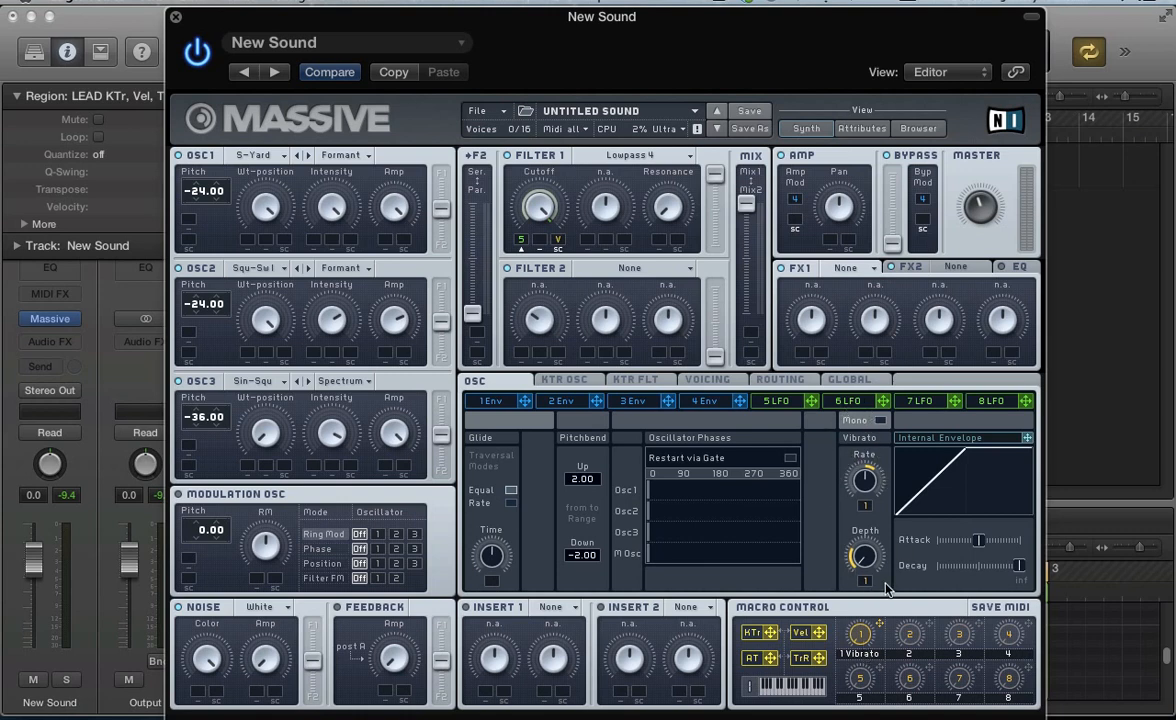
mouse_move(858, 566)
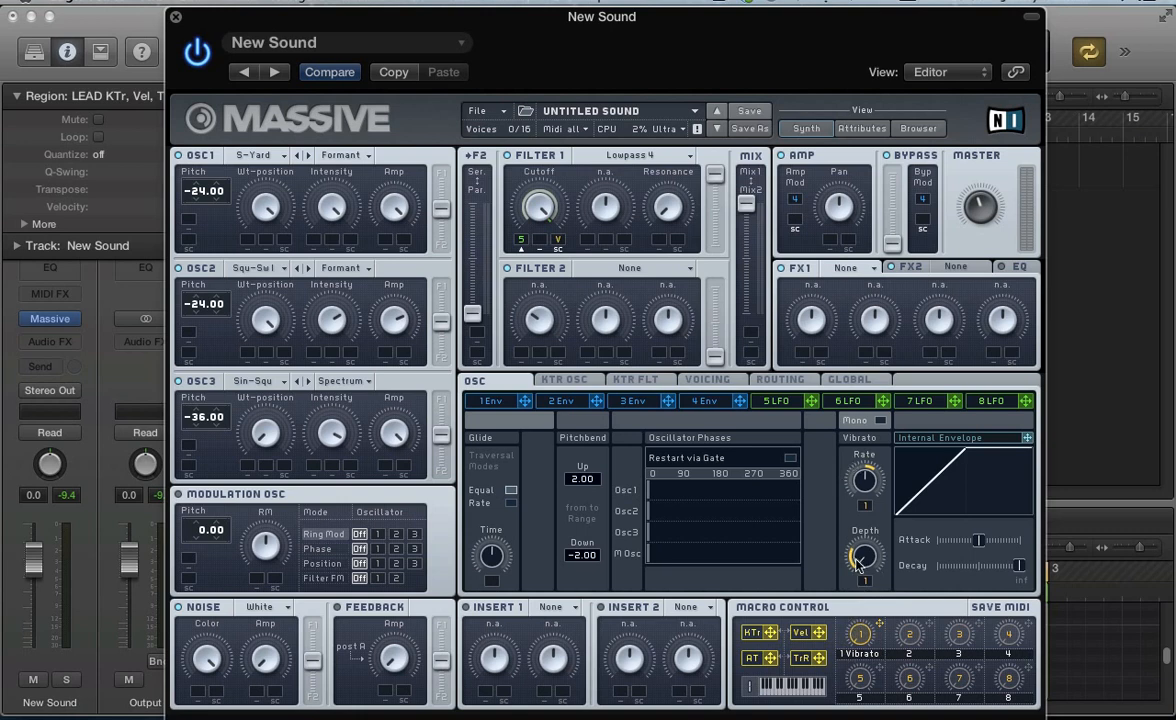
mouse_move(856, 570)
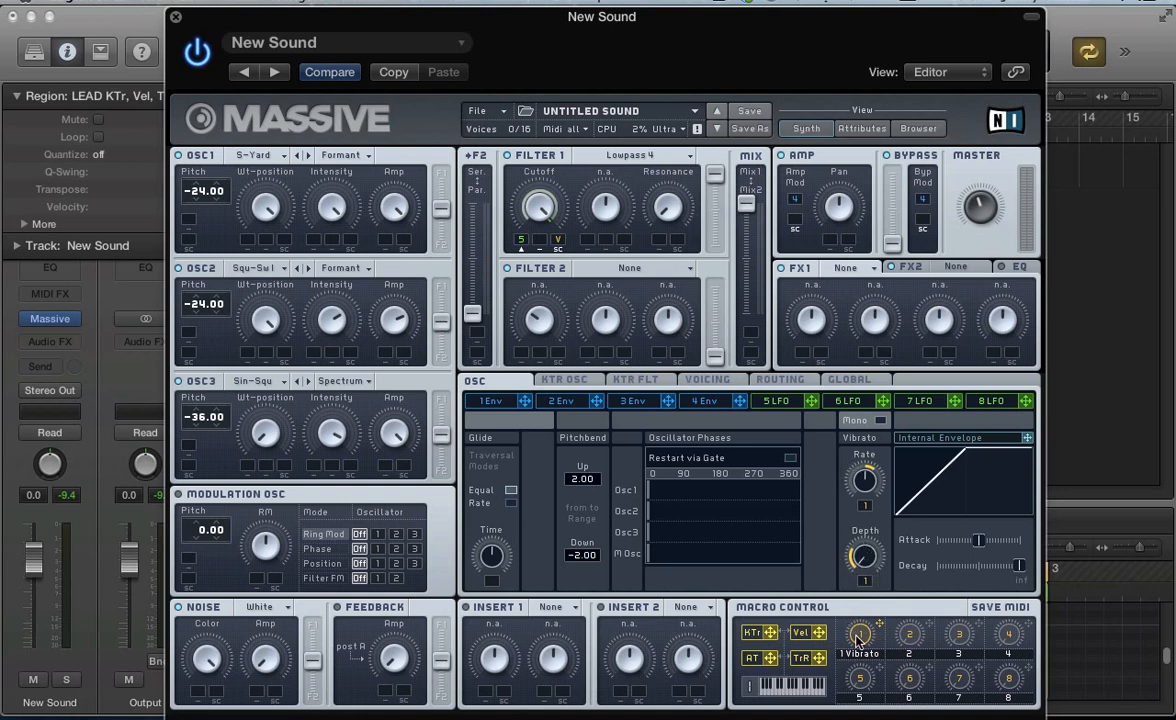
mouse_move(855, 615)
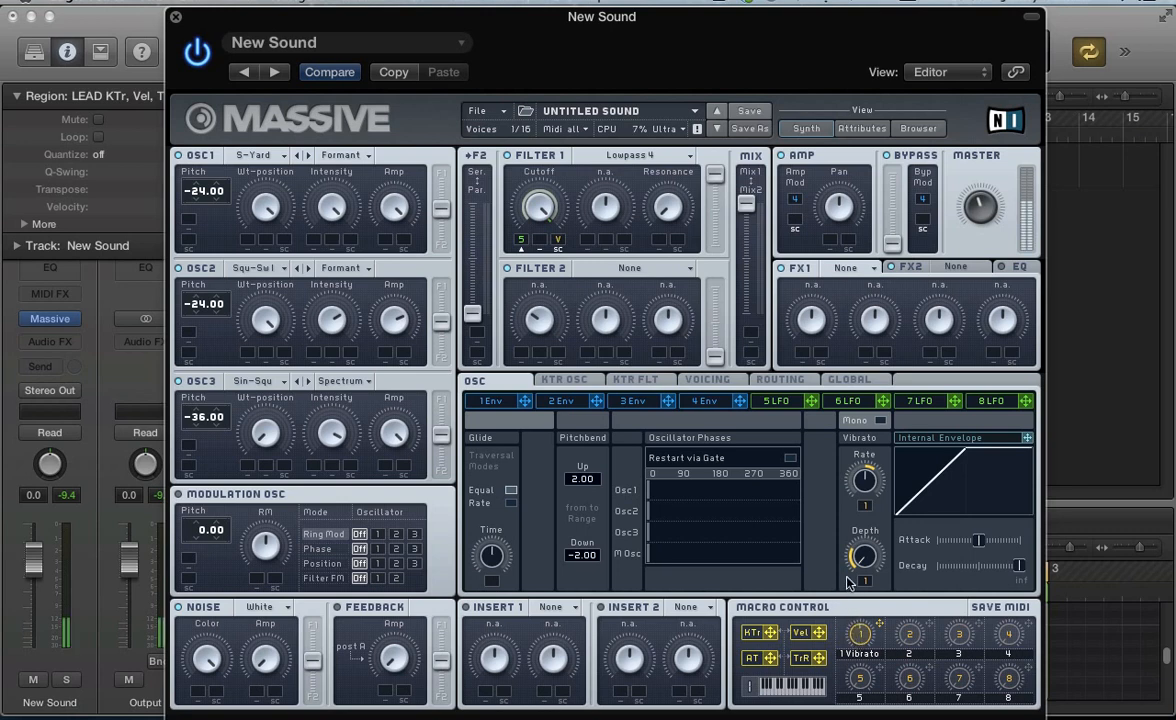
mouse_move(857, 635)
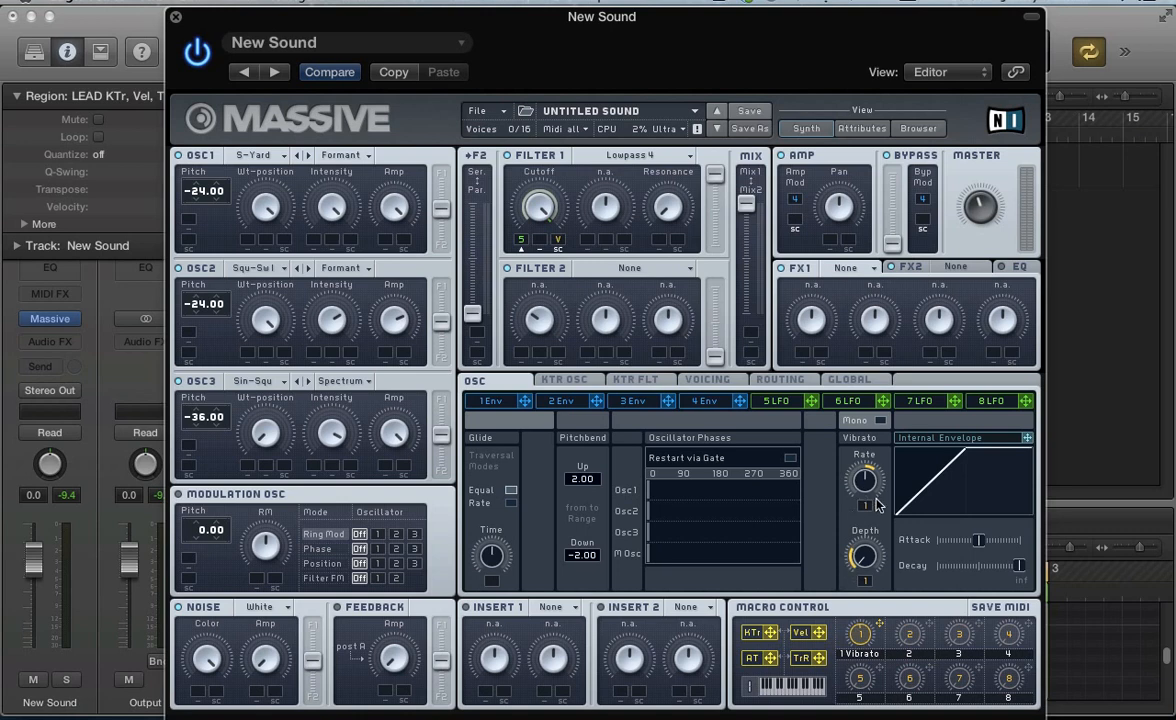
mouse_move(866, 497)
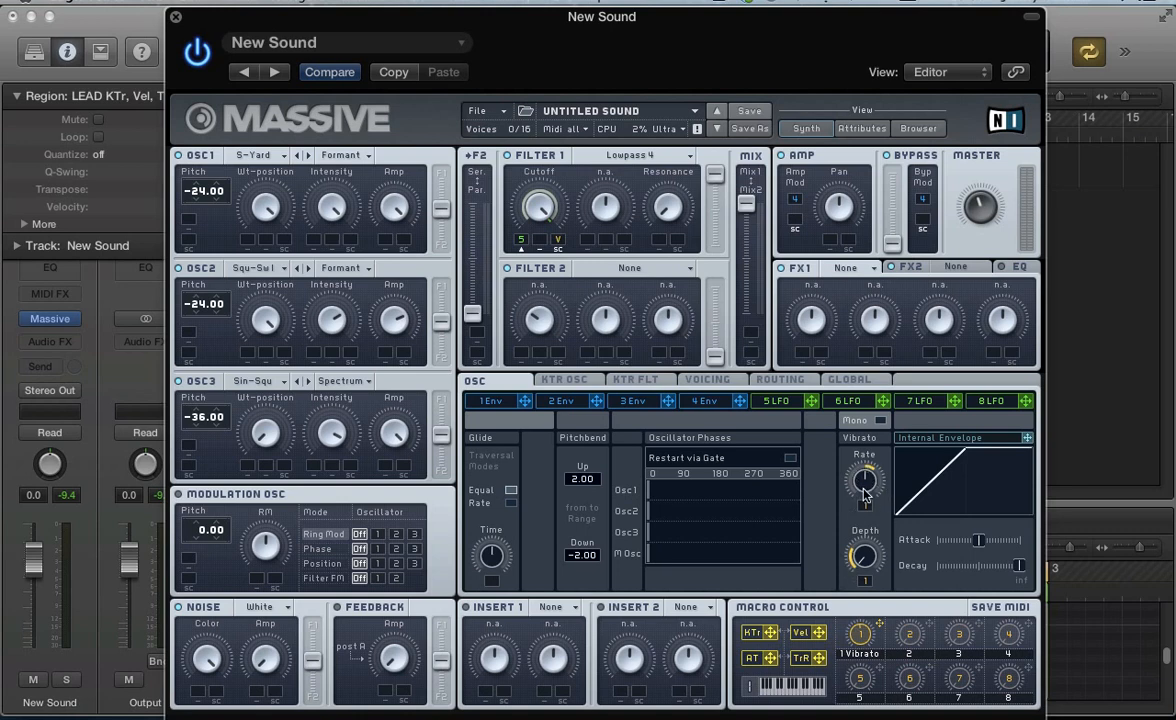
mouse_move(863, 487)
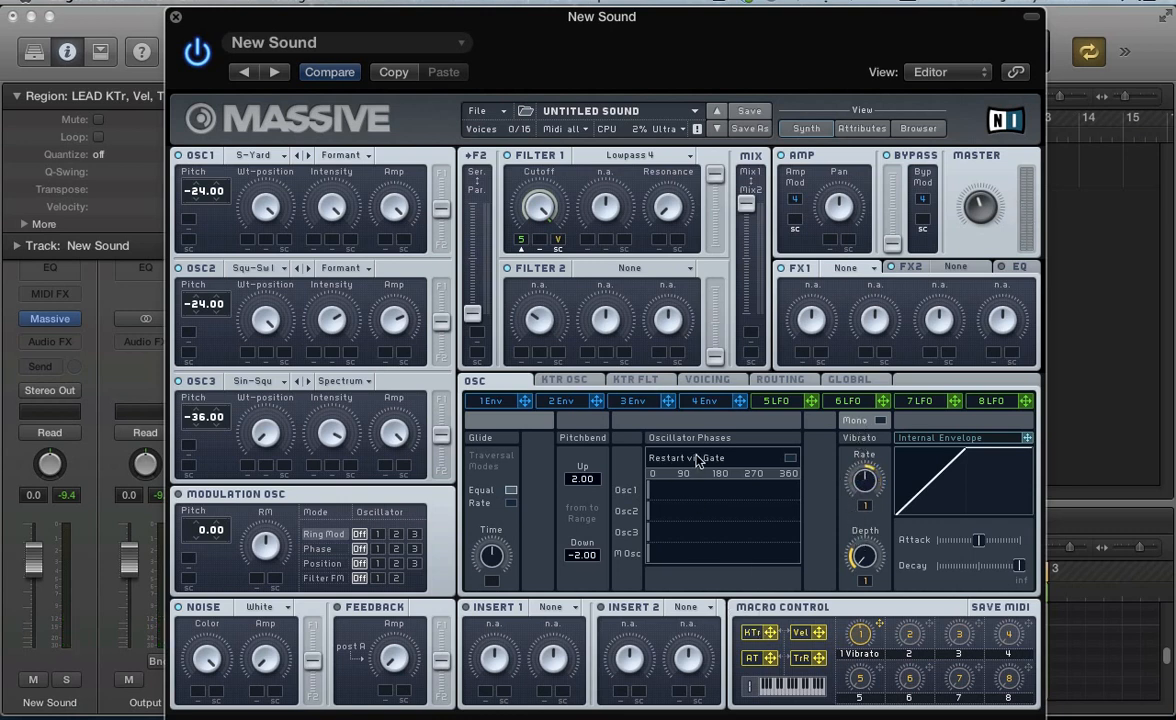
- Assign key tracking to the Vibrato Rate knob's modulation slot
left_click(776, 400)
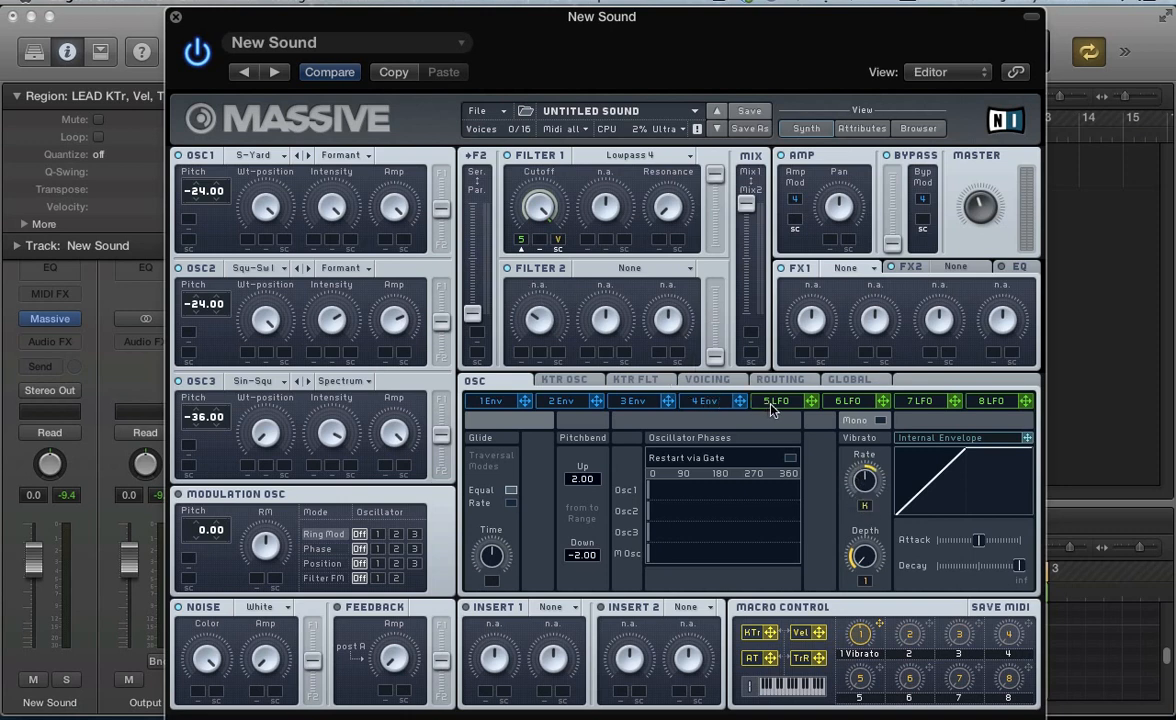
- Increase the key-tracking amount on the Vibrato Rate knob
left_click(775, 400)
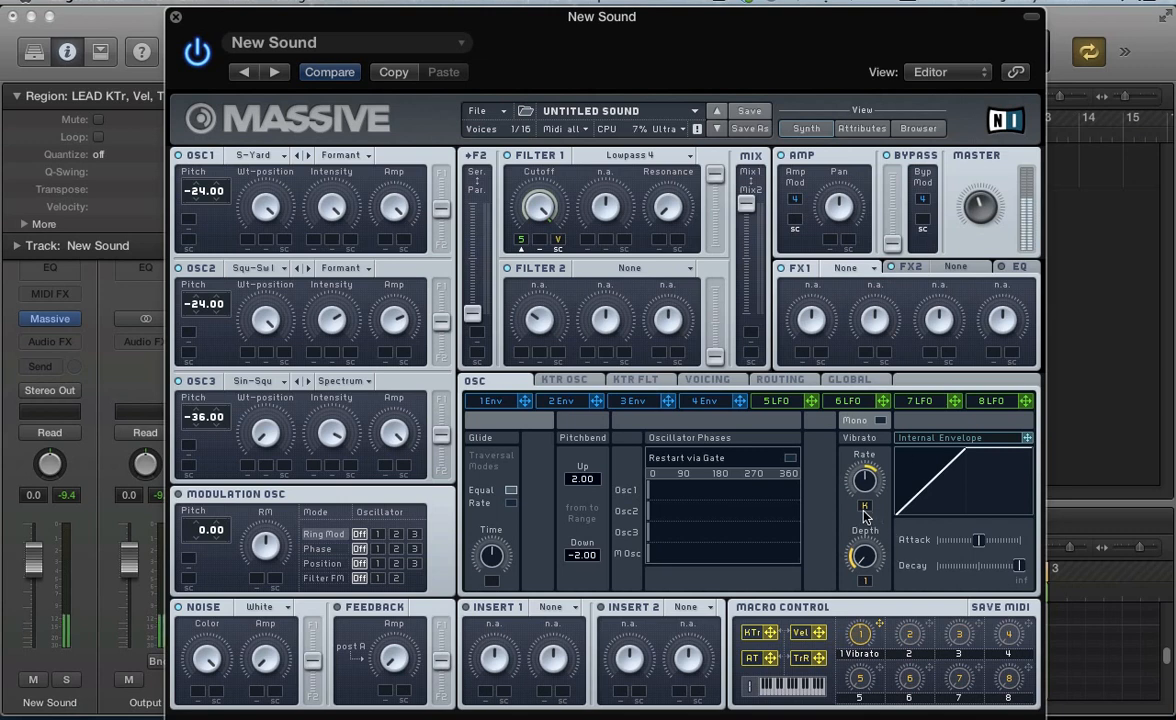
mouse_move(862, 505)
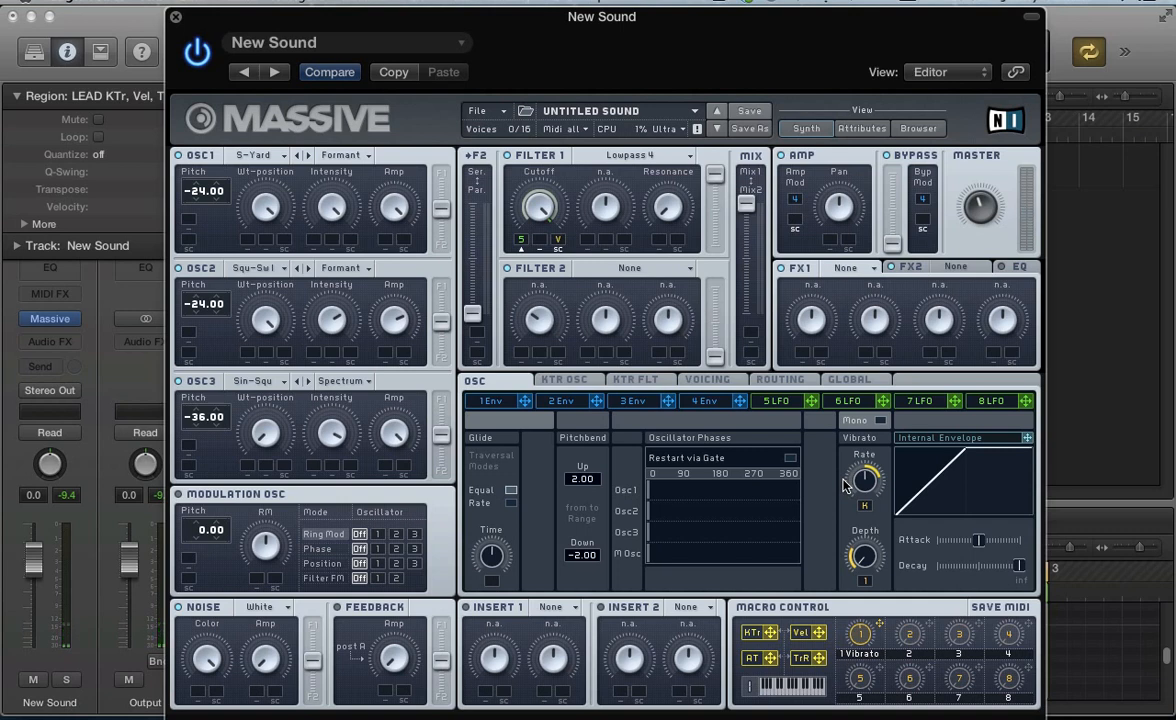
mouse_move(845, 505)
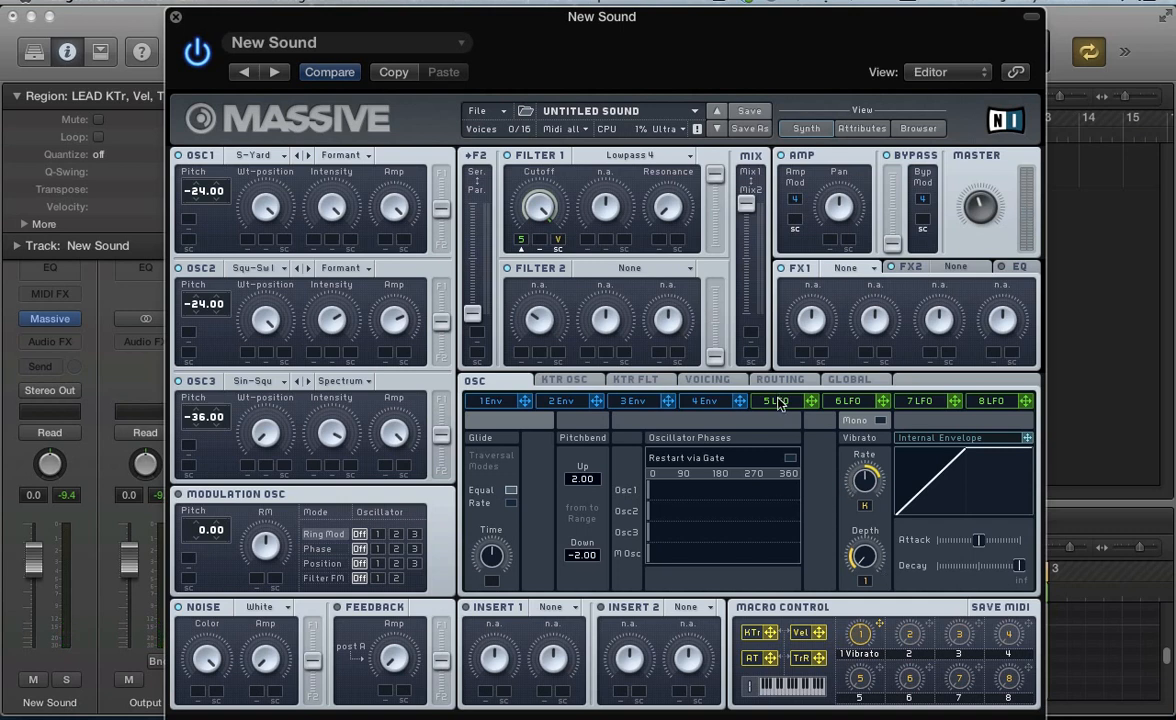
- Display envelope 1's attack, decay and release settings
left_click(775, 400)
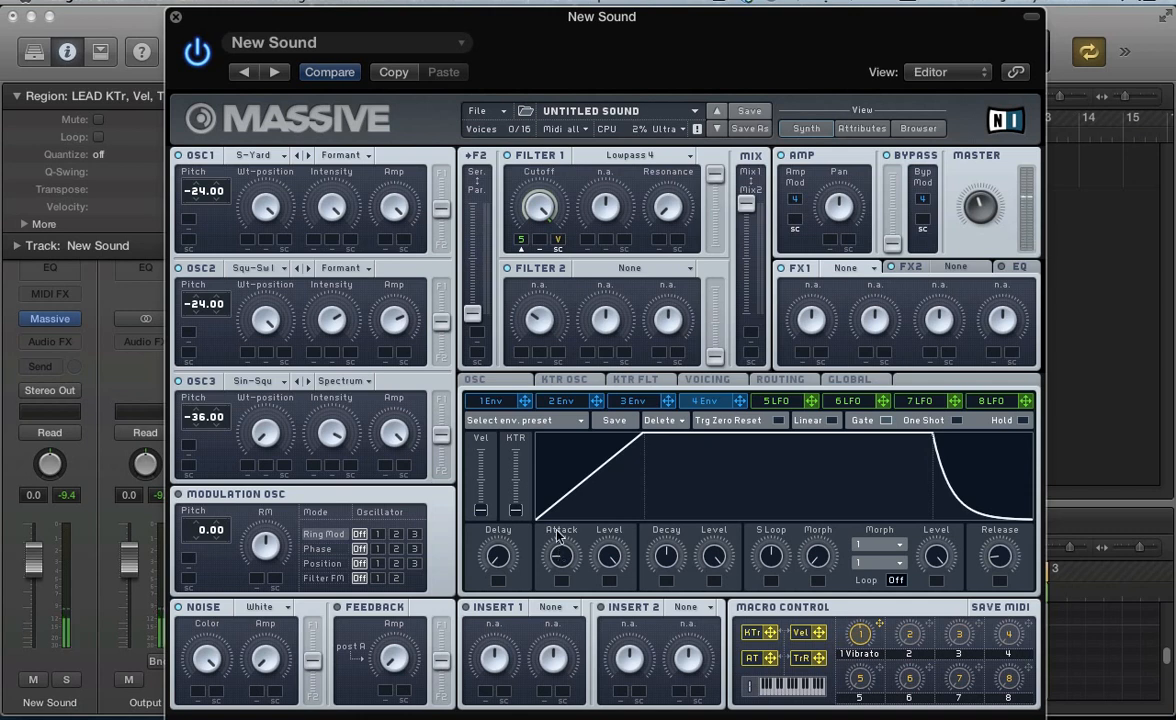
left_click(489, 400)
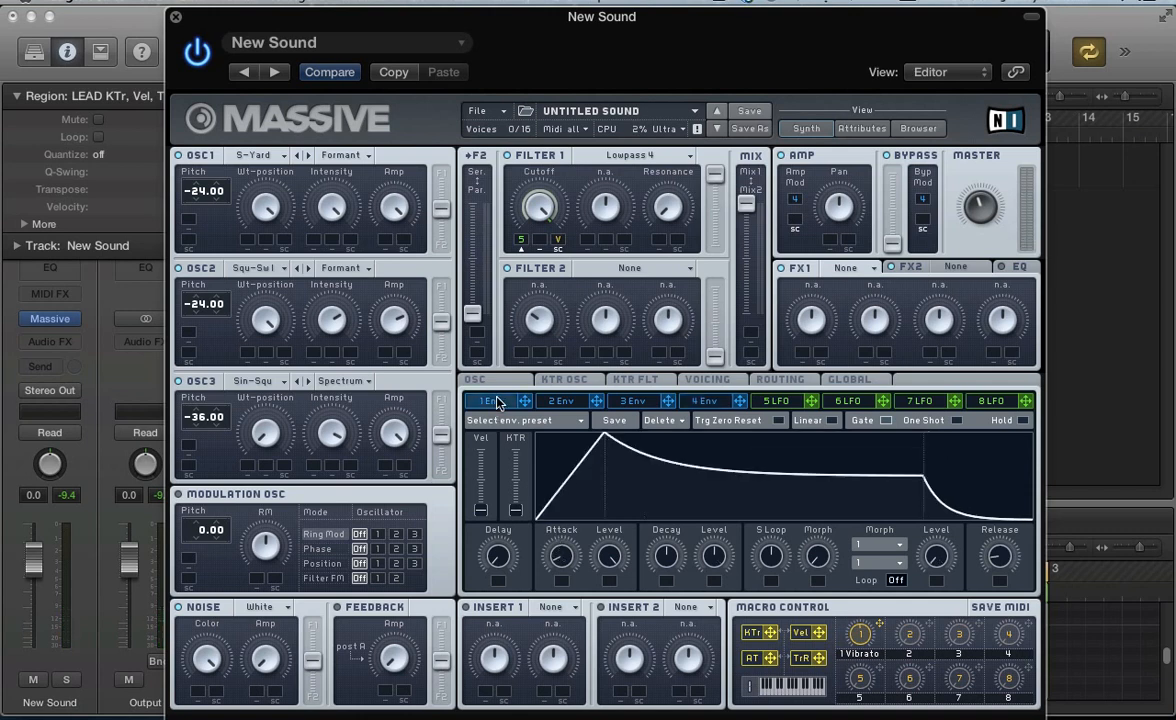
mouse_move(540, 414)
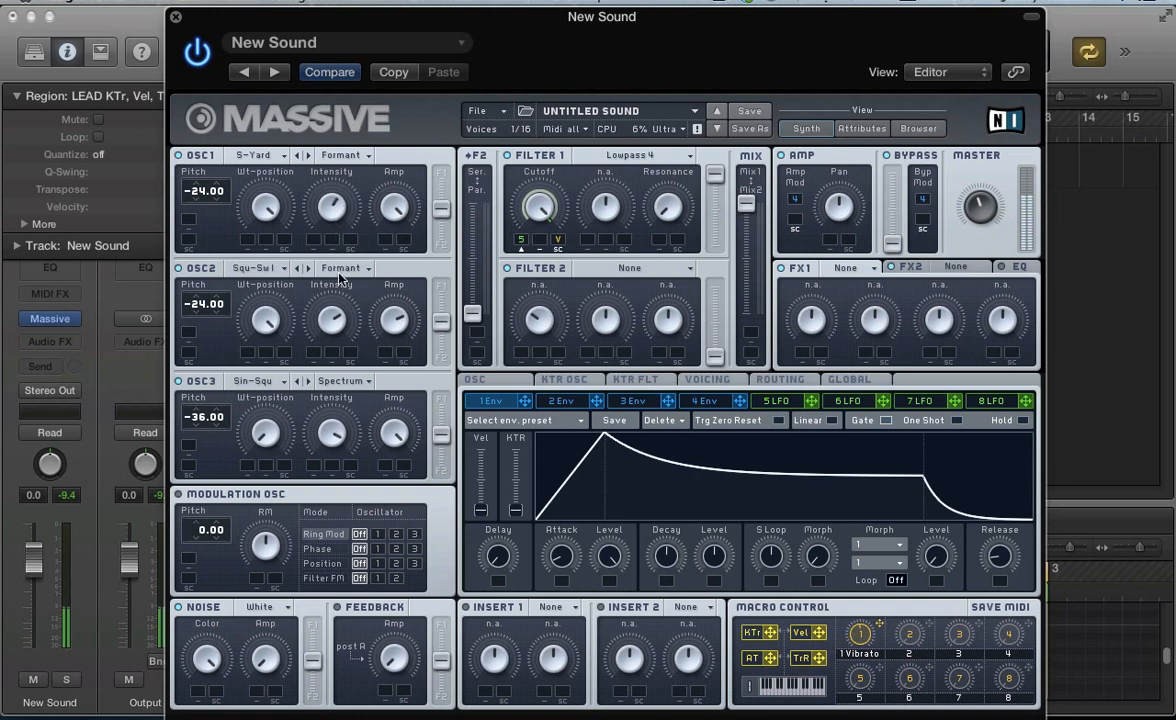
mouse_move(323, 375)
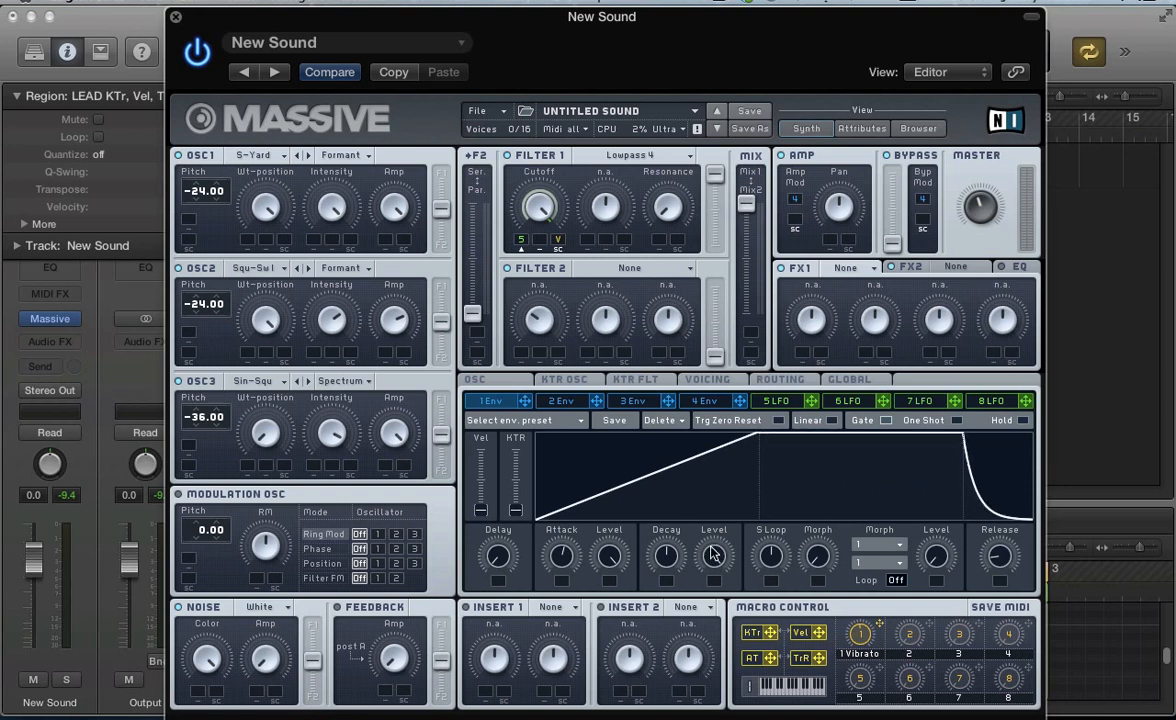
mouse_move(785, 423)
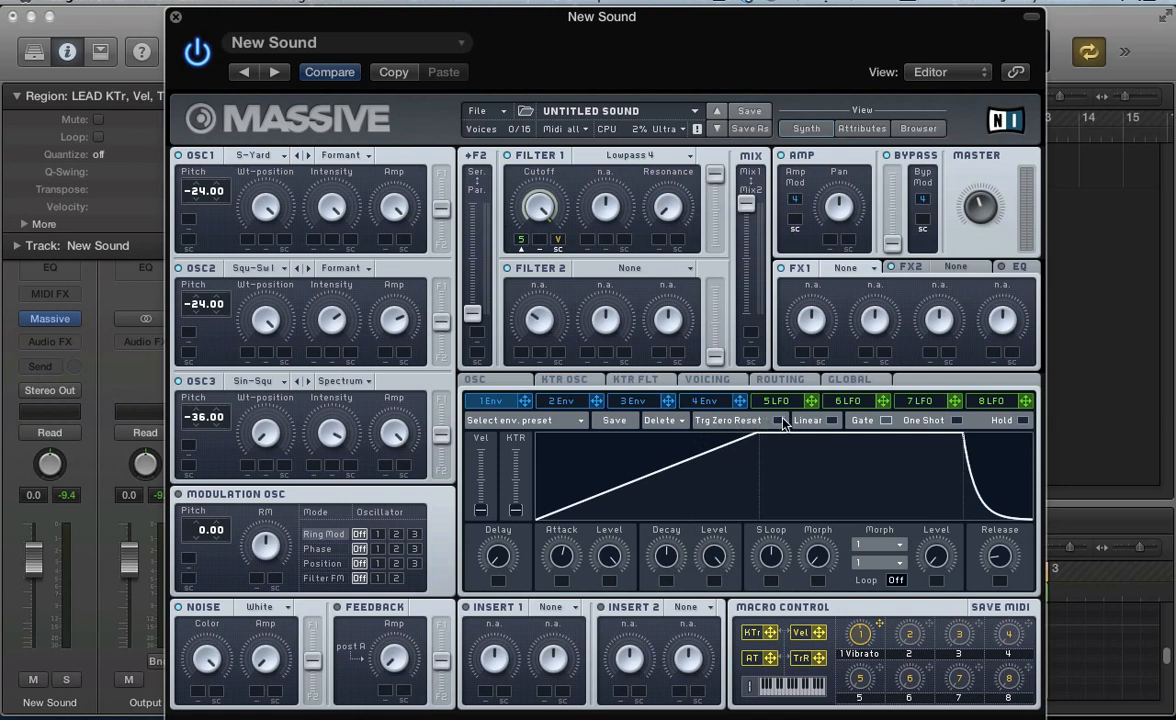
mouse_move(570, 435)
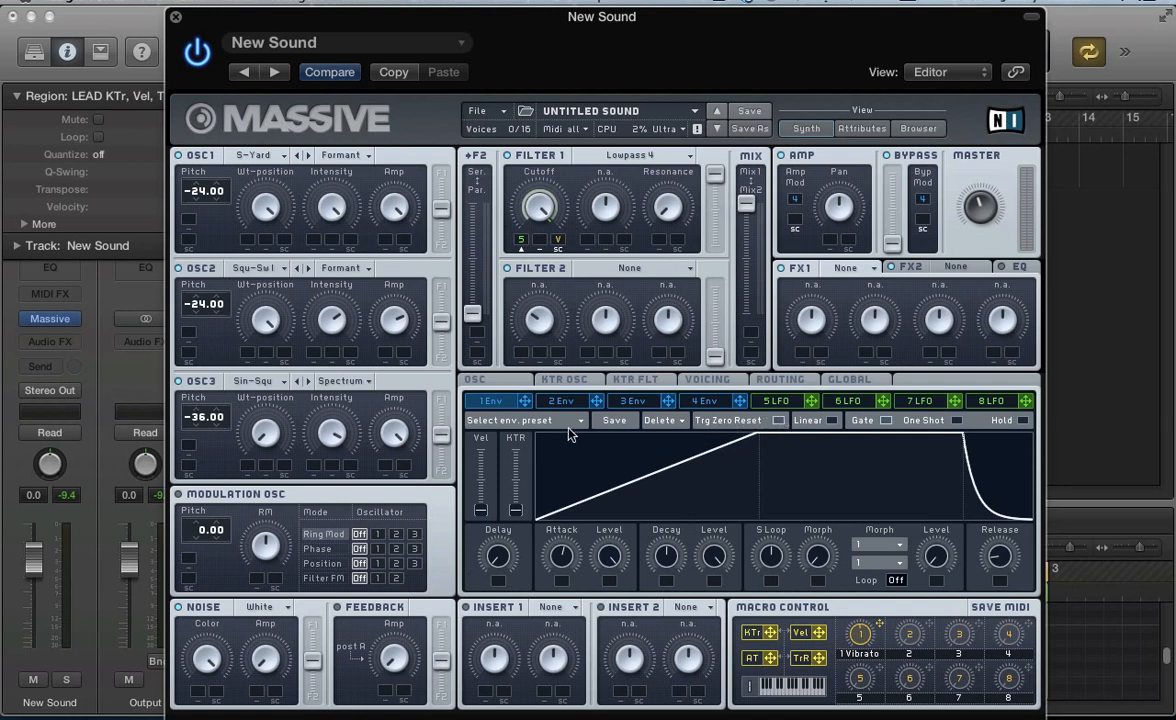
mouse_move(525, 408)
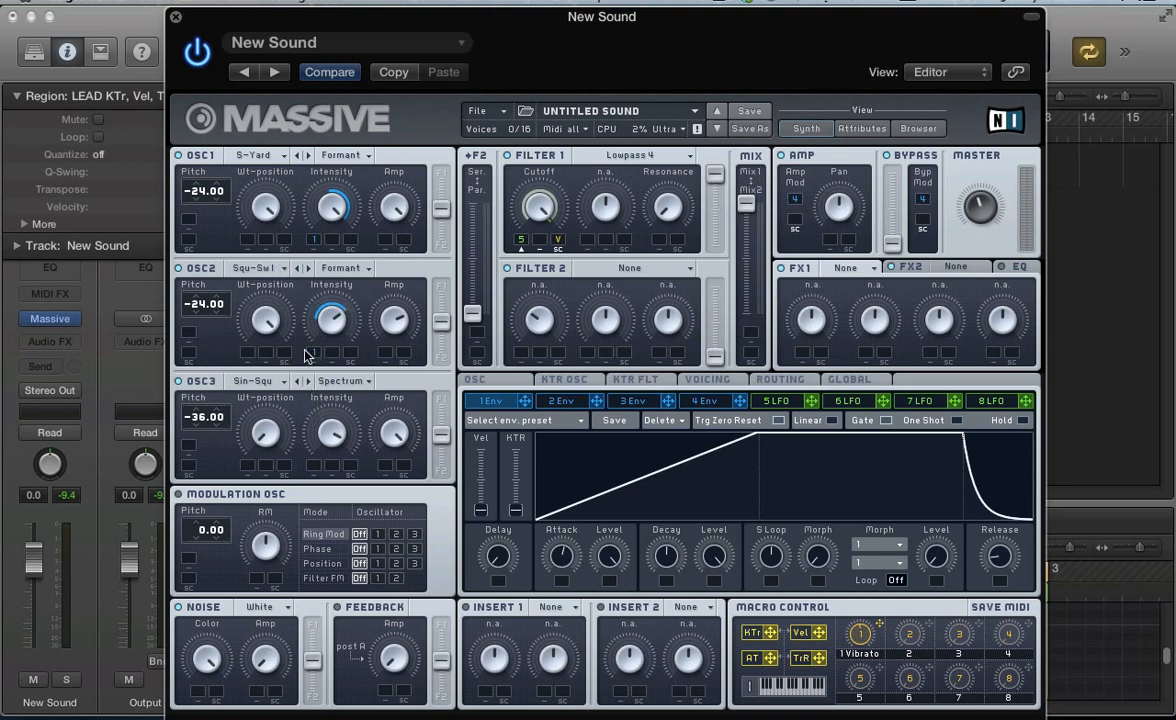
mouse_move(390, 337)
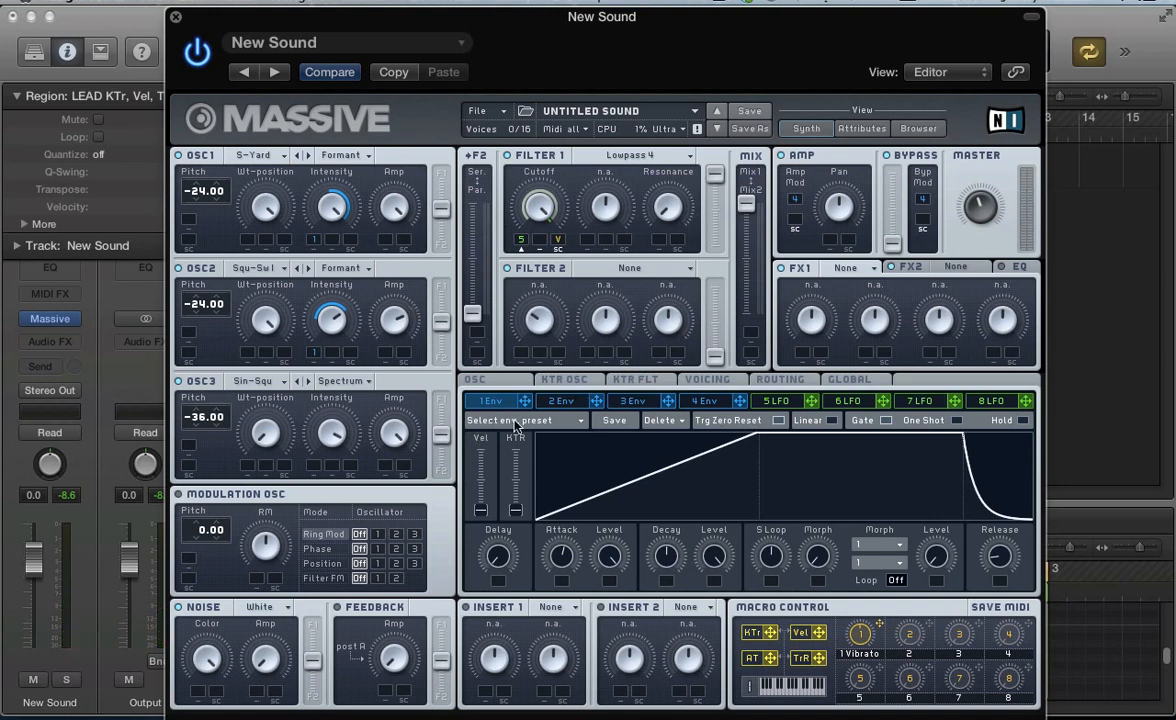
mouse_move(490, 425)
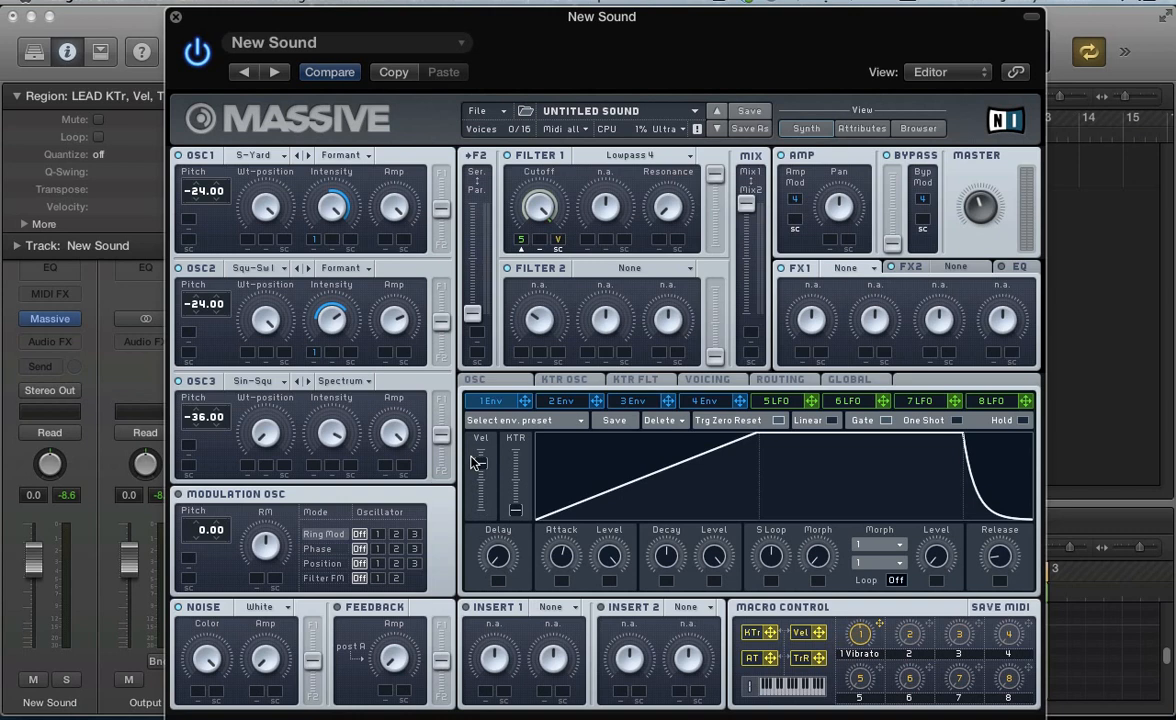
mouse_move(480, 470)
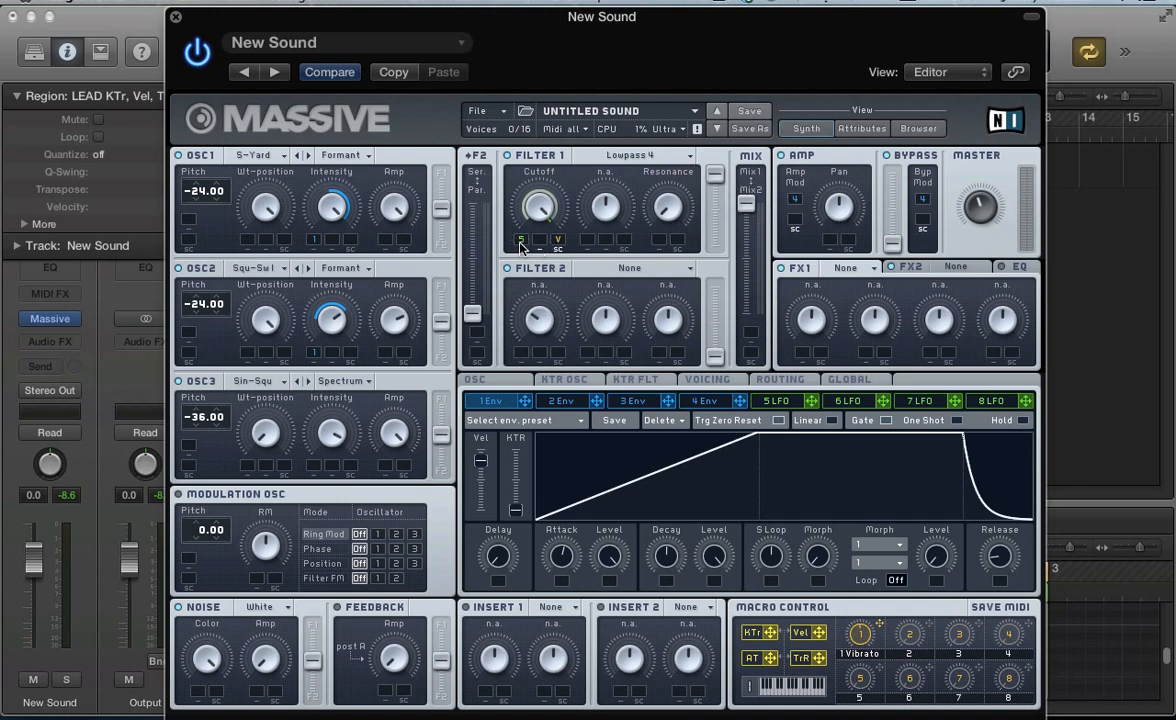
- Show LFO 5 and turn off the key-track modulation of its rate
left_click(776, 400)
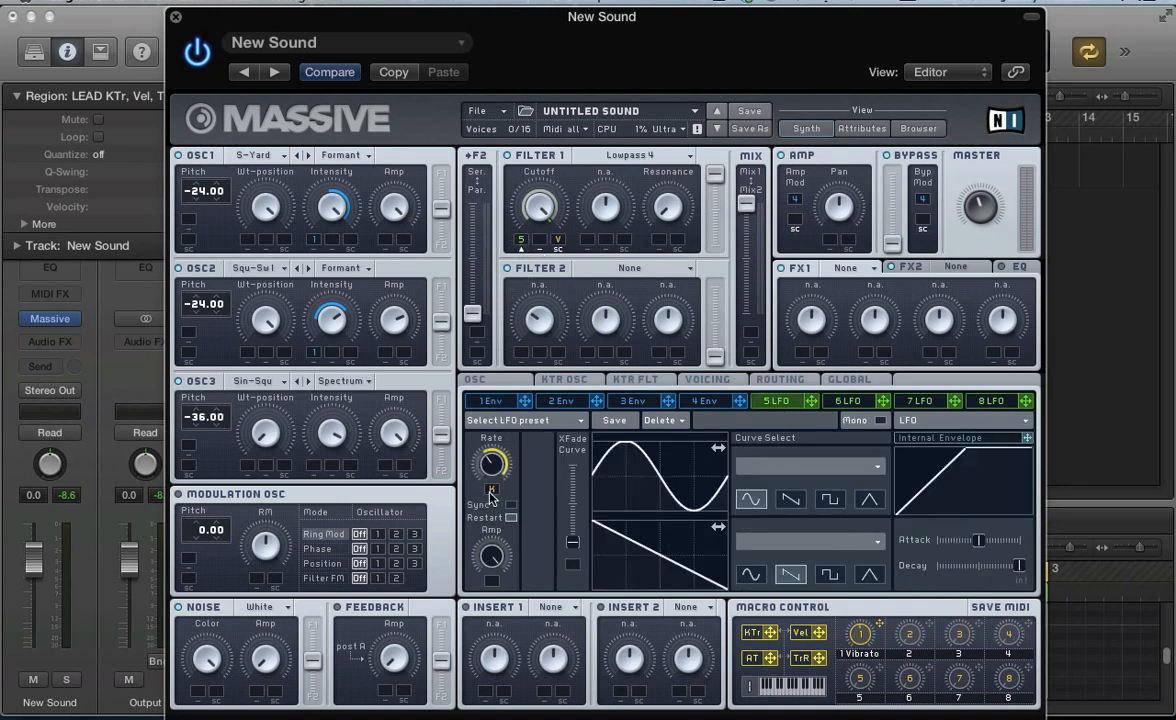
right_click(493, 504)
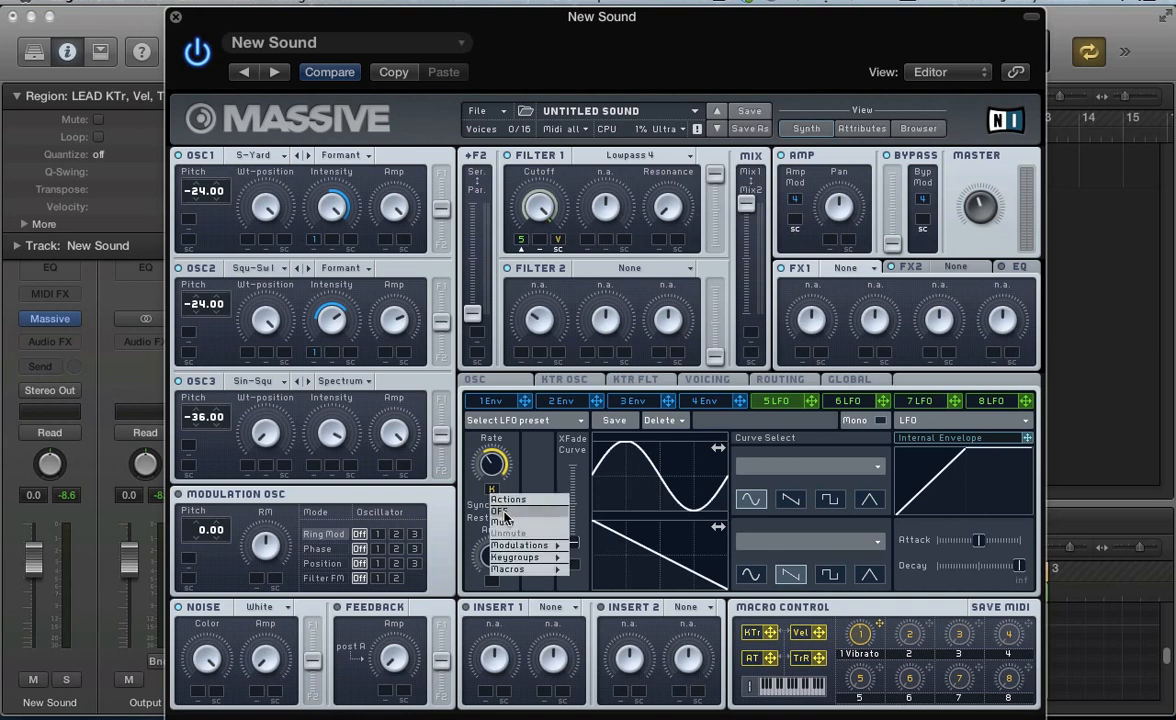
left_click(520, 240)
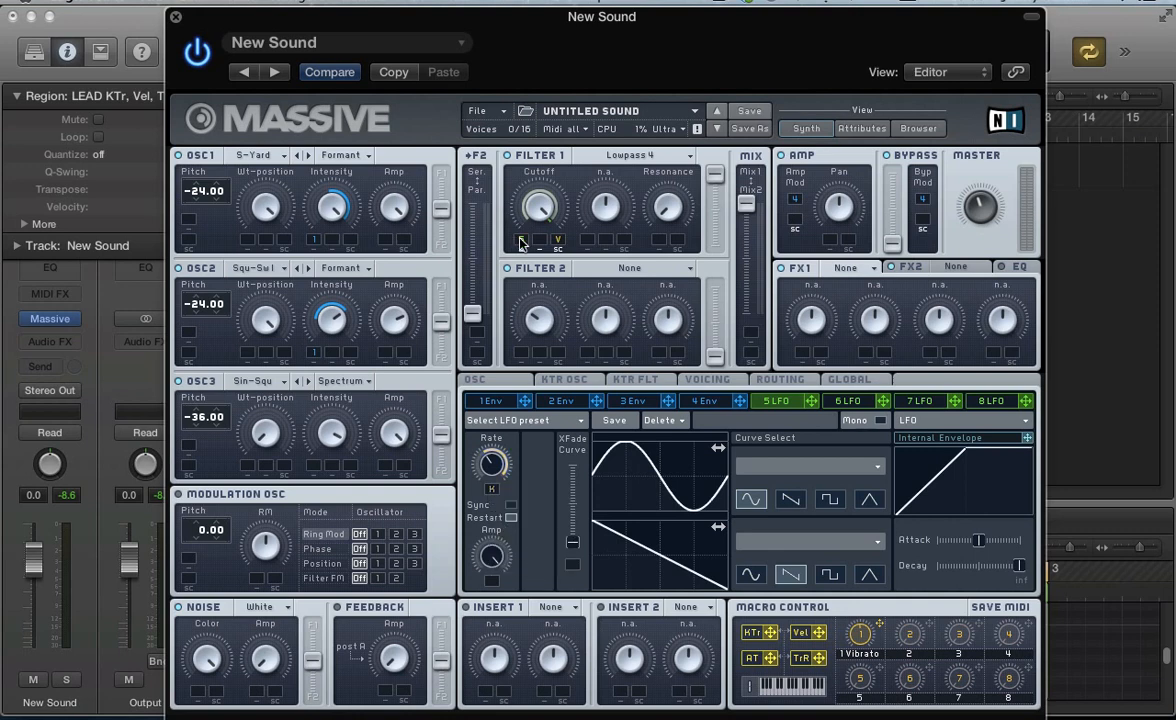
right_click(539, 207)
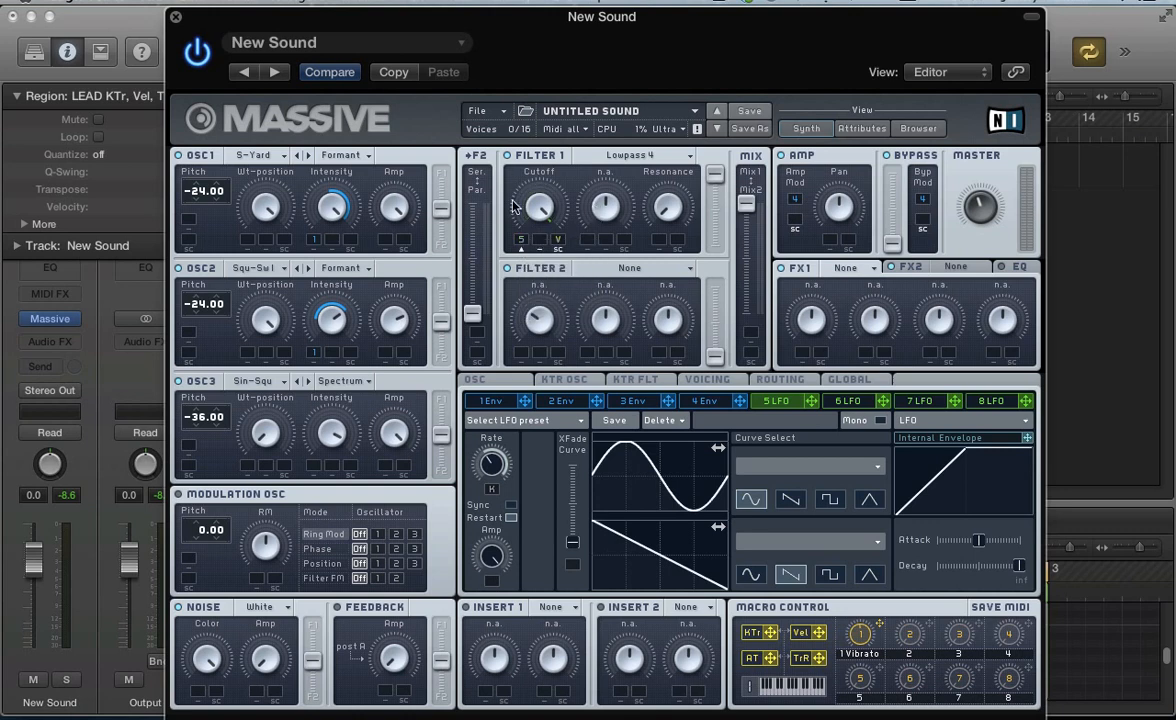
mouse_move(192, 393)
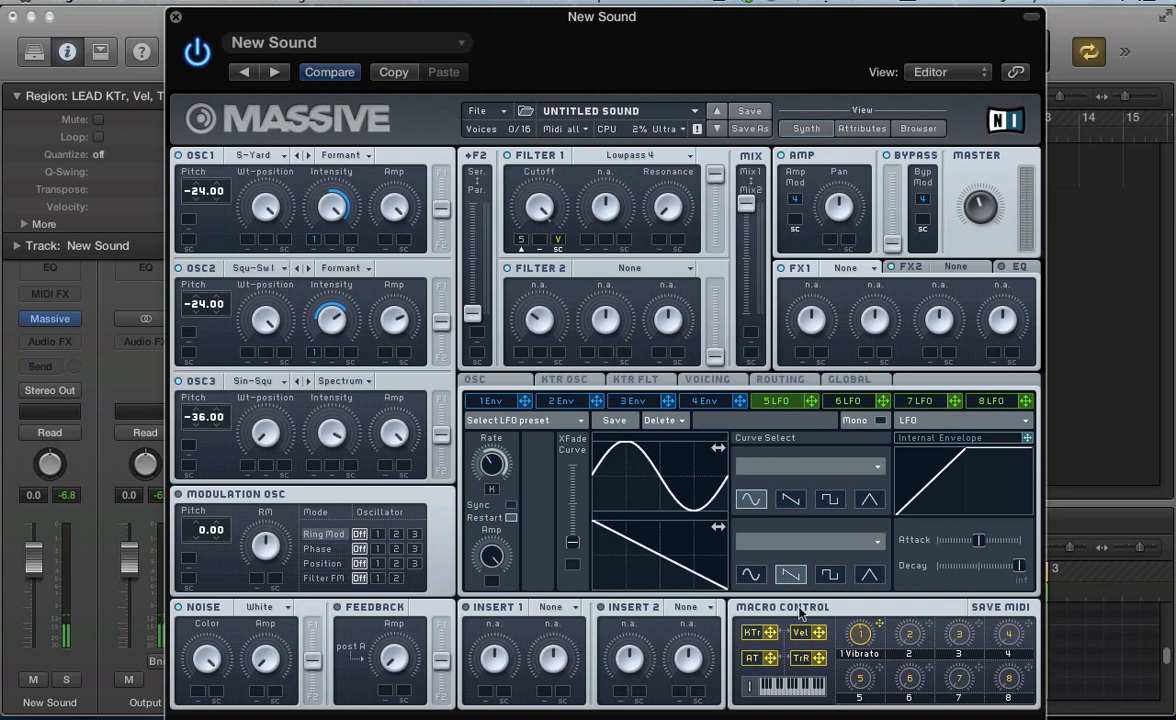
- Bring up envelope 1's settings, keeping its velocity scaling and no key tracking
left_click(491, 400)
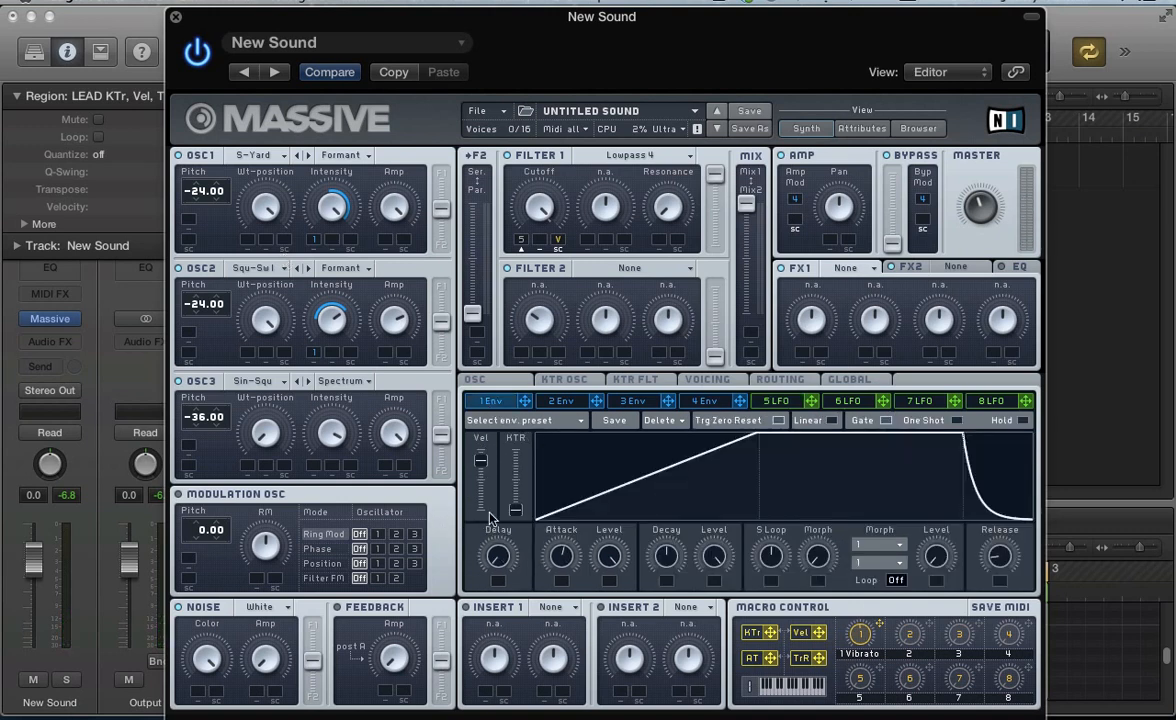
mouse_move(510, 438)
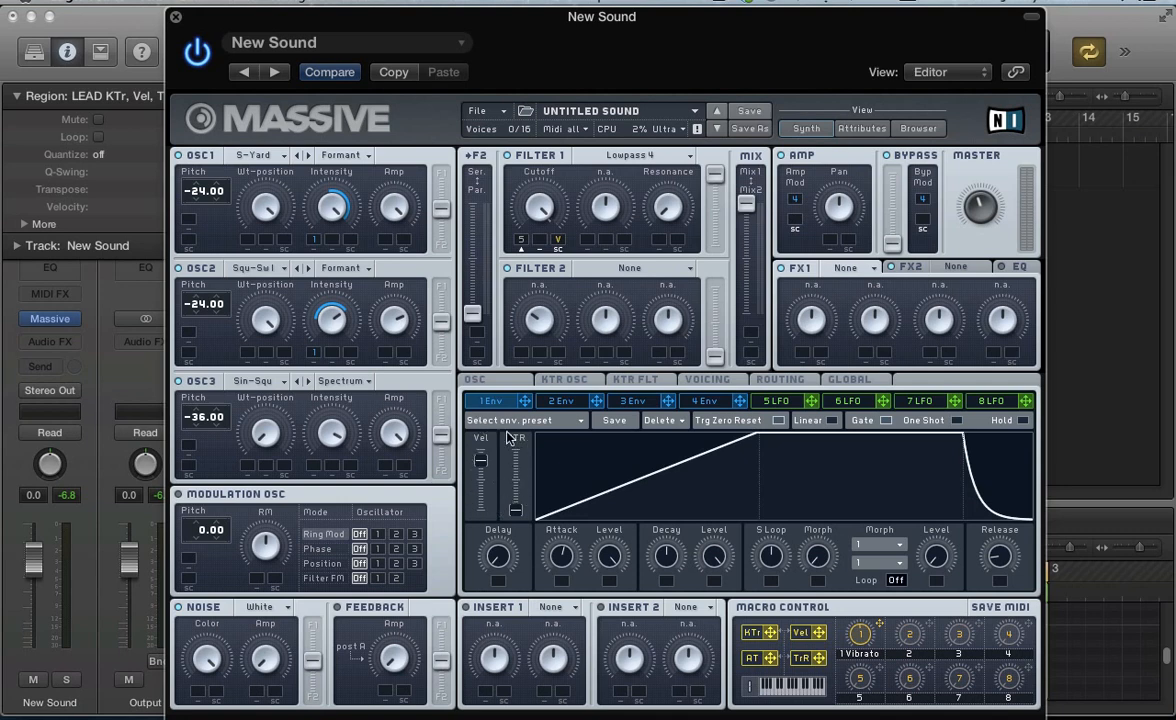
mouse_move(512, 440)
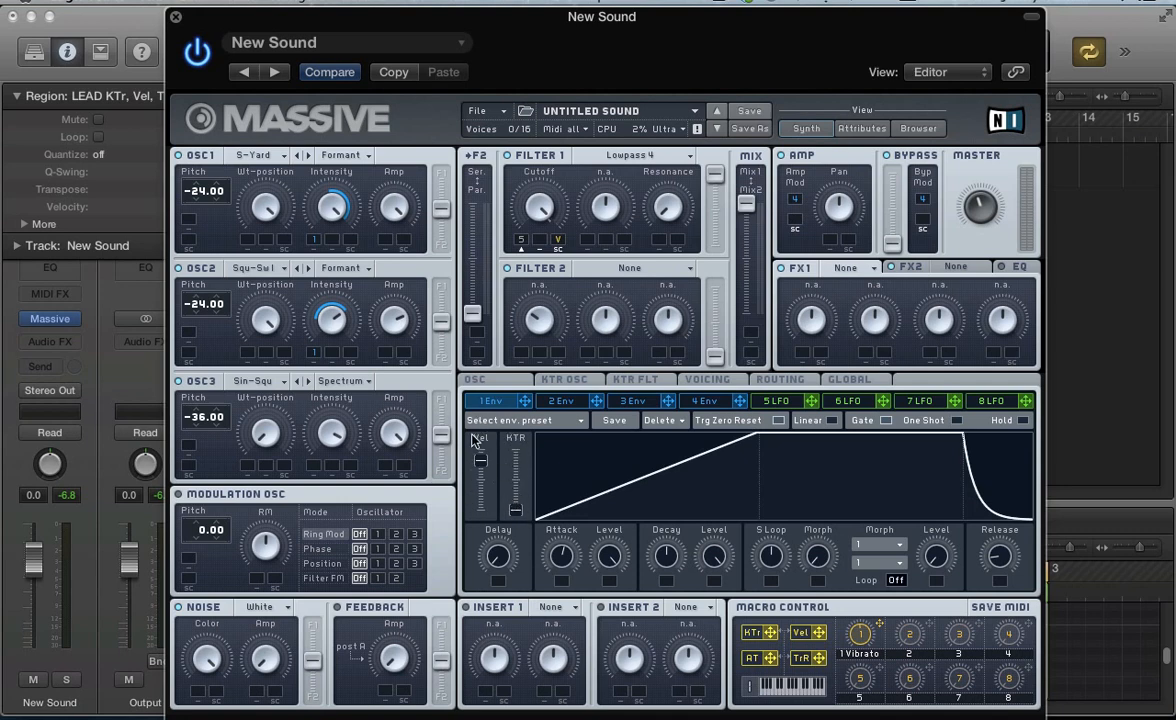
mouse_move(520, 480)
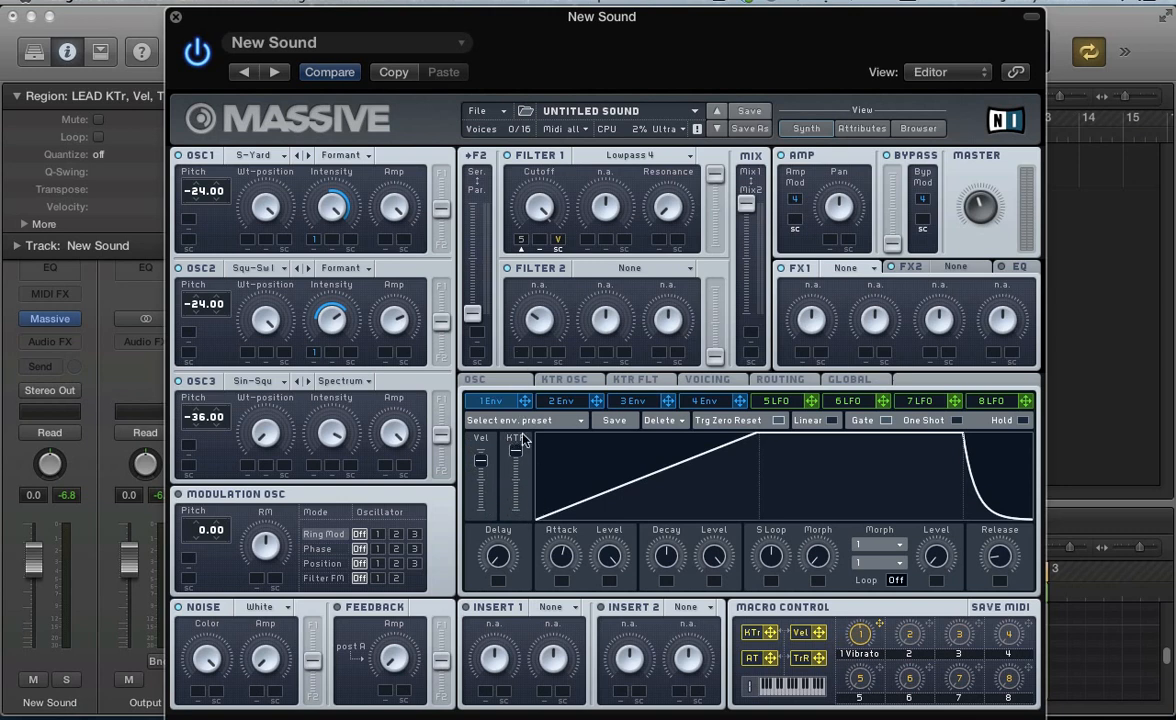
mouse_move(365, 230)
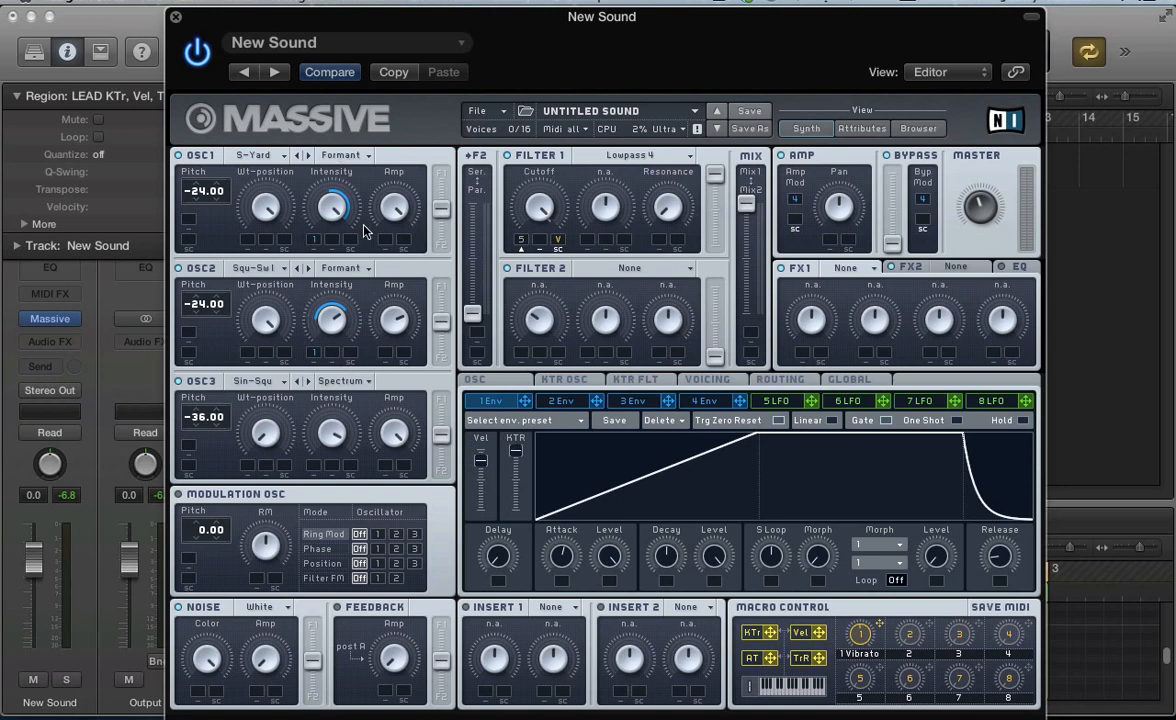
mouse_move(480, 468)
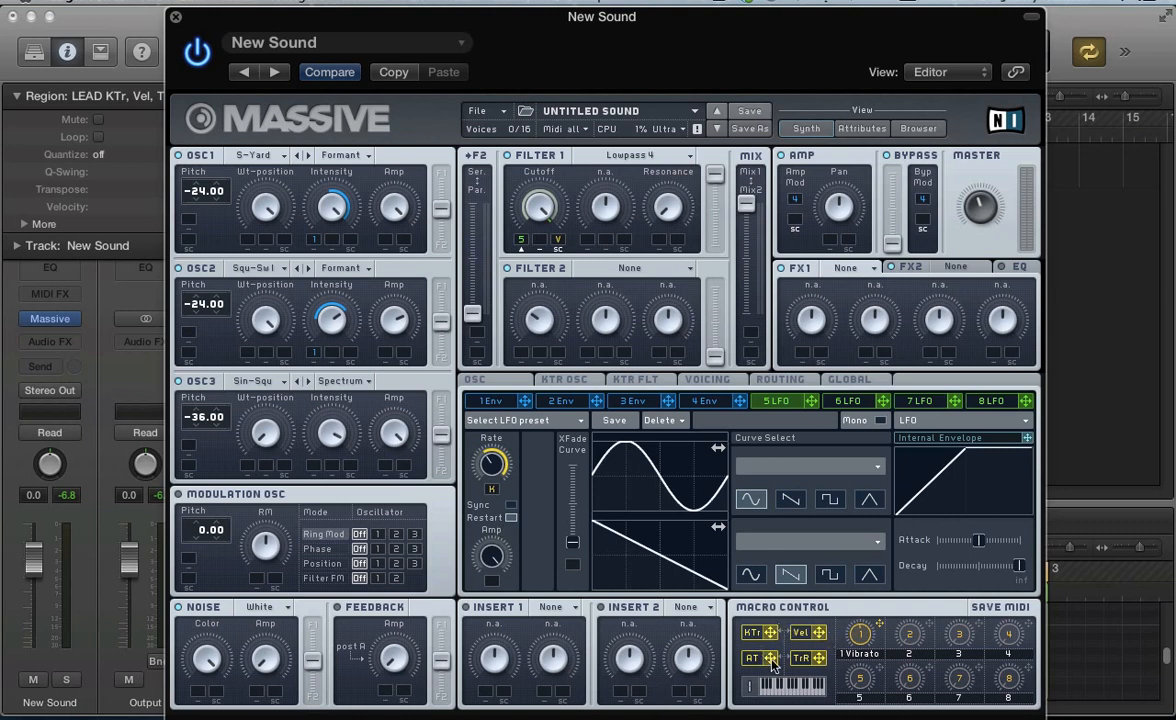
mouse_move(525, 385)
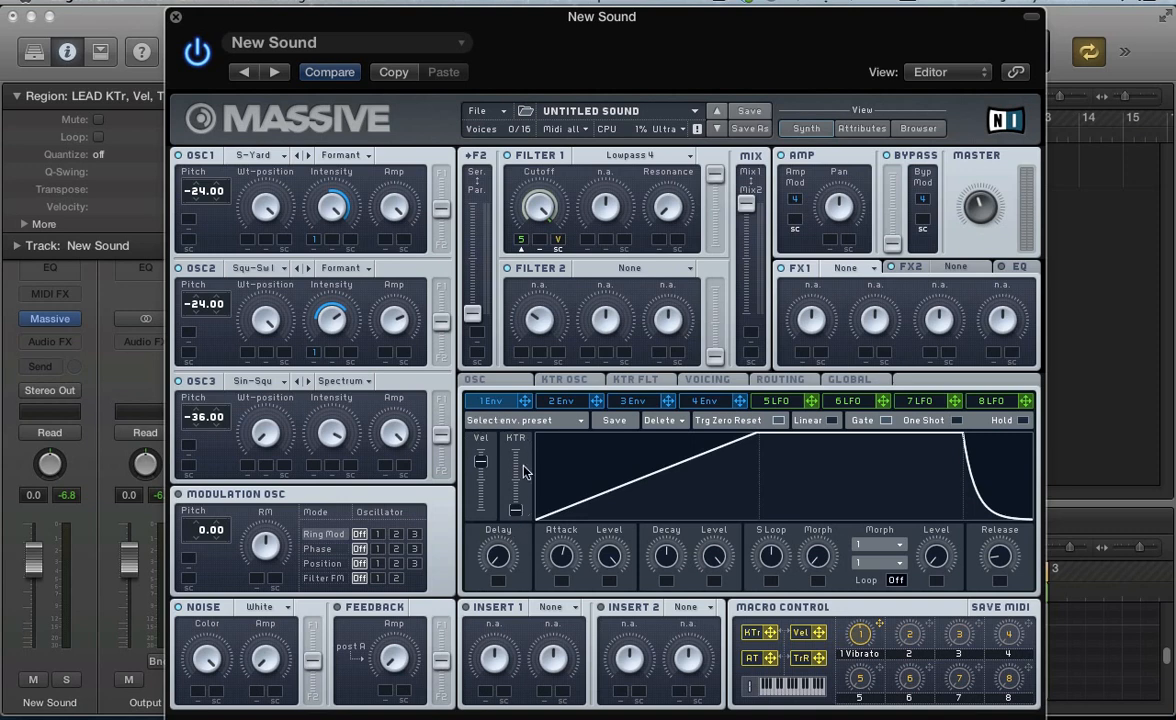
- Load Chorus into the first effect slot
left_click(852, 267)
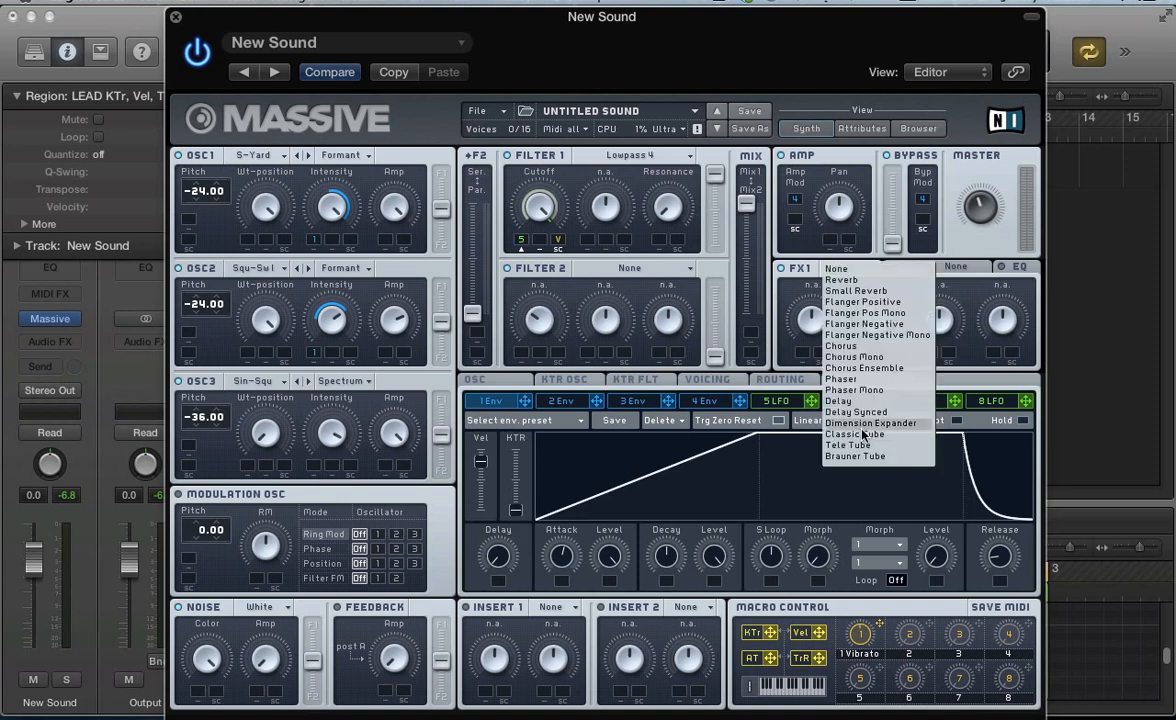
left_click(841, 345)
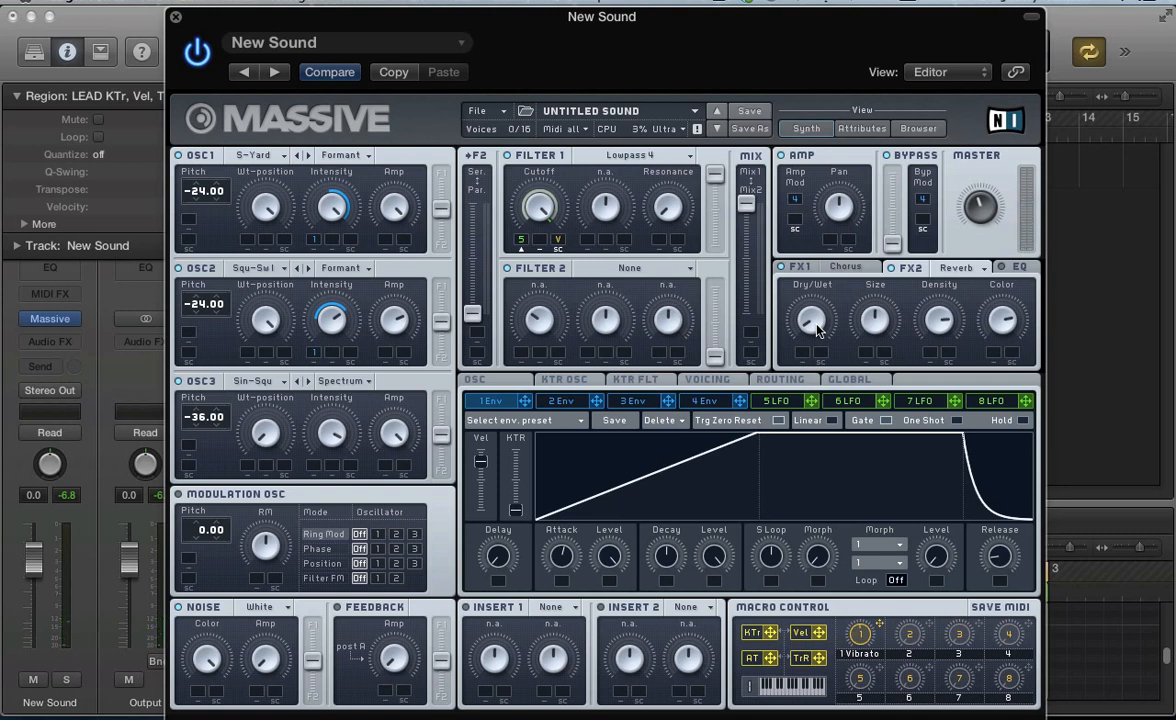
mouse_move(315, 551)
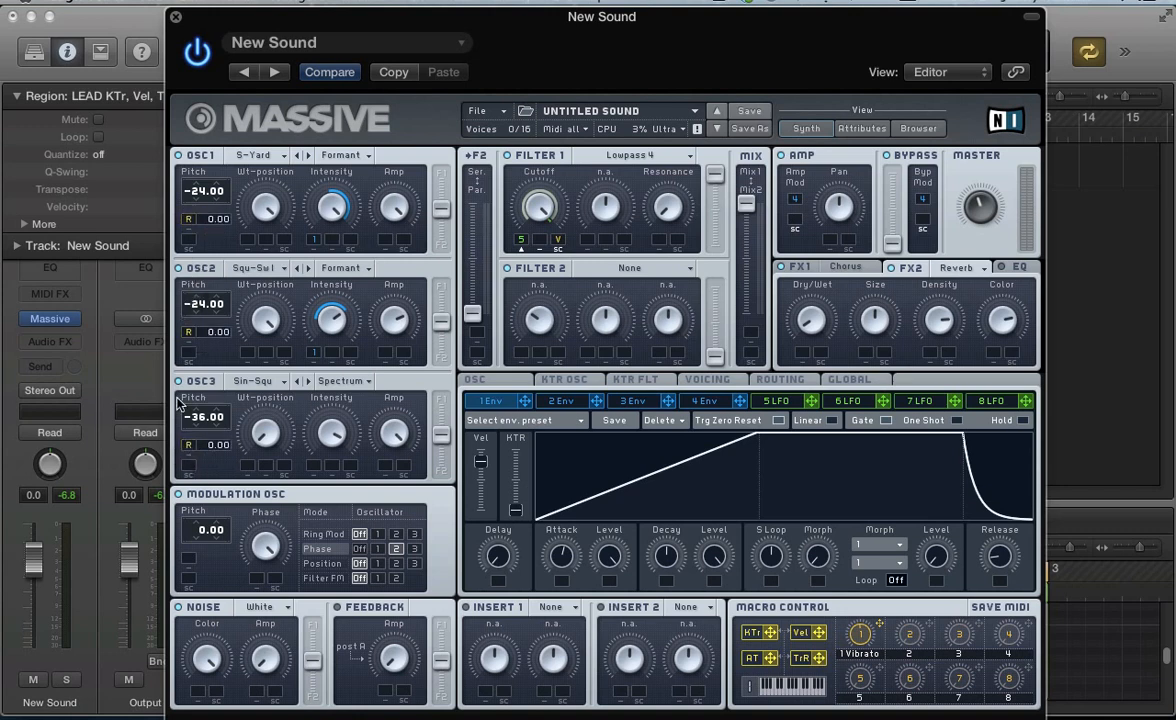
mouse_move(221, 236)
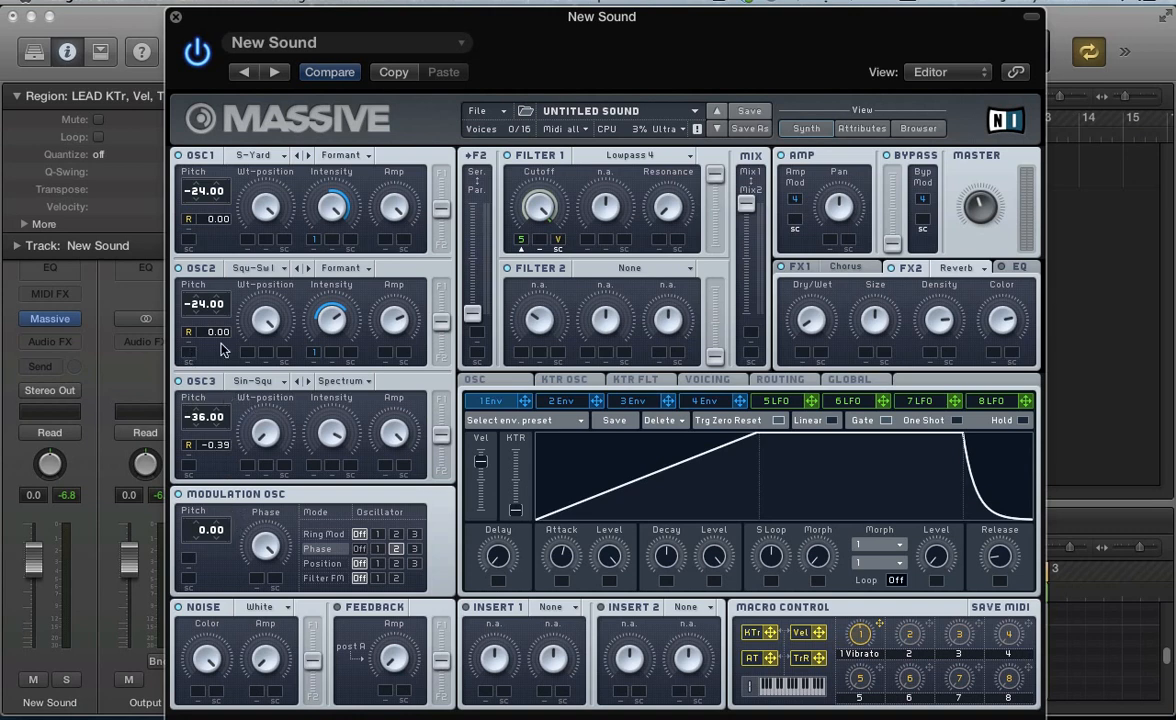
- Give oscillator 2 a -0.25 random pitch amount, then close the Massive window
left_click_drag(210, 331, 215, 350)
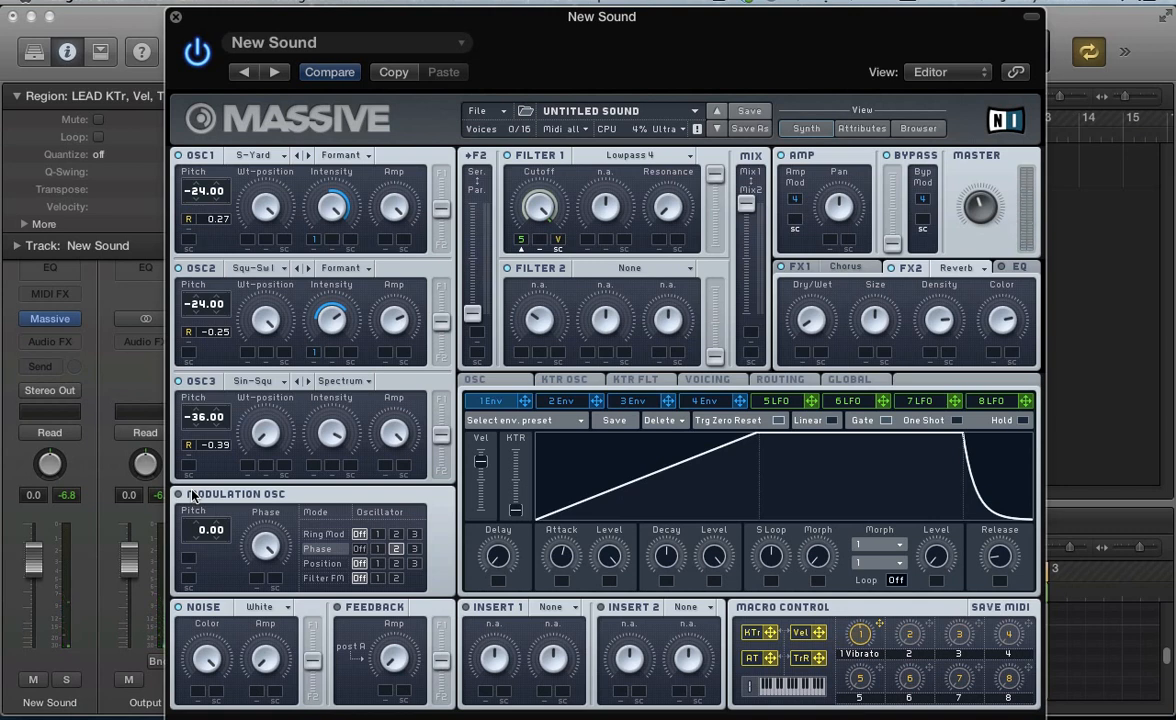
mouse_move(850, 263)
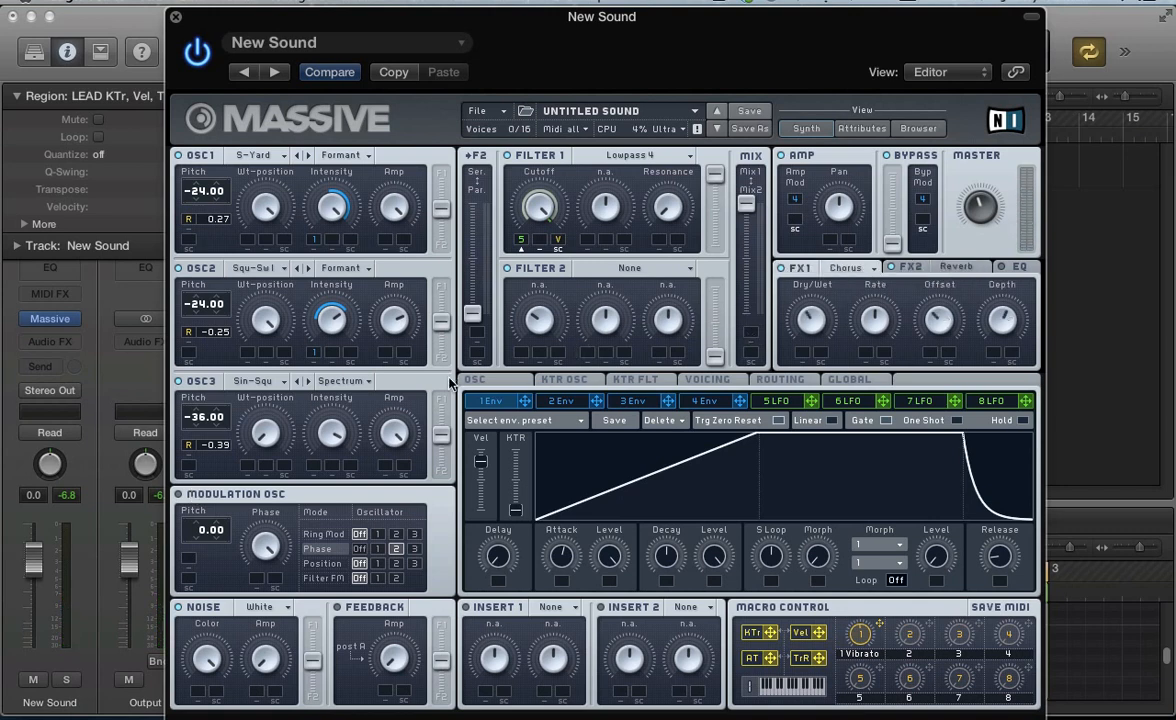
mouse_move(212, 427)
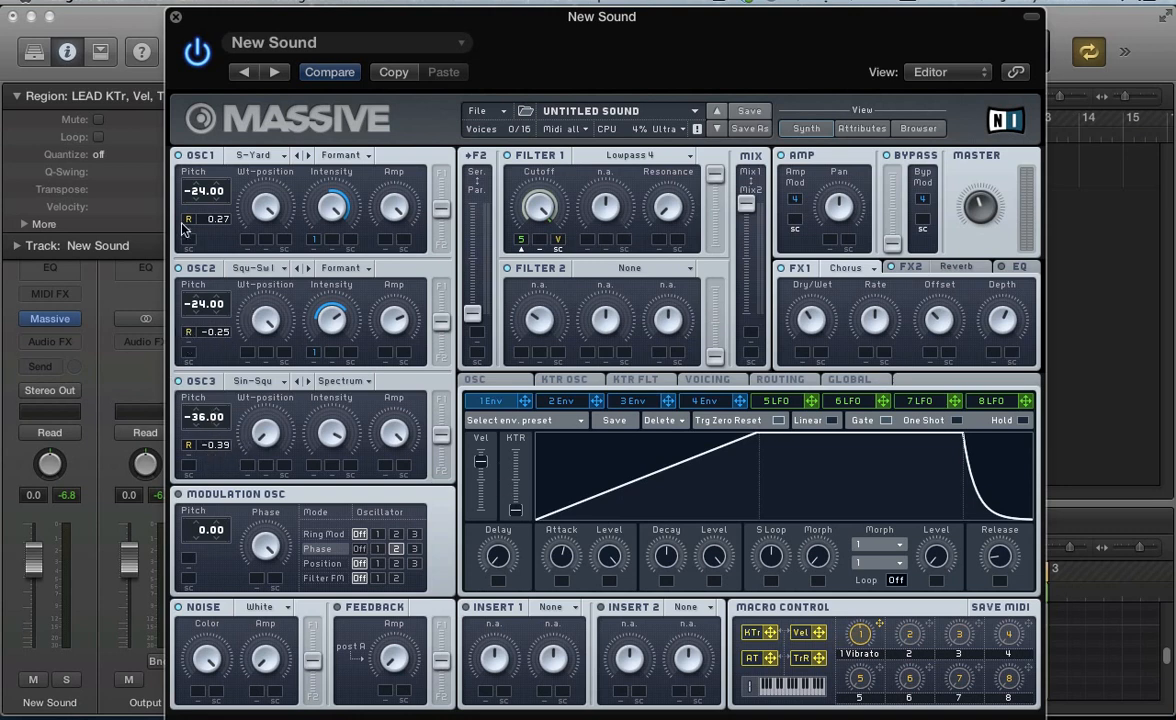
mouse_move(320, 165)
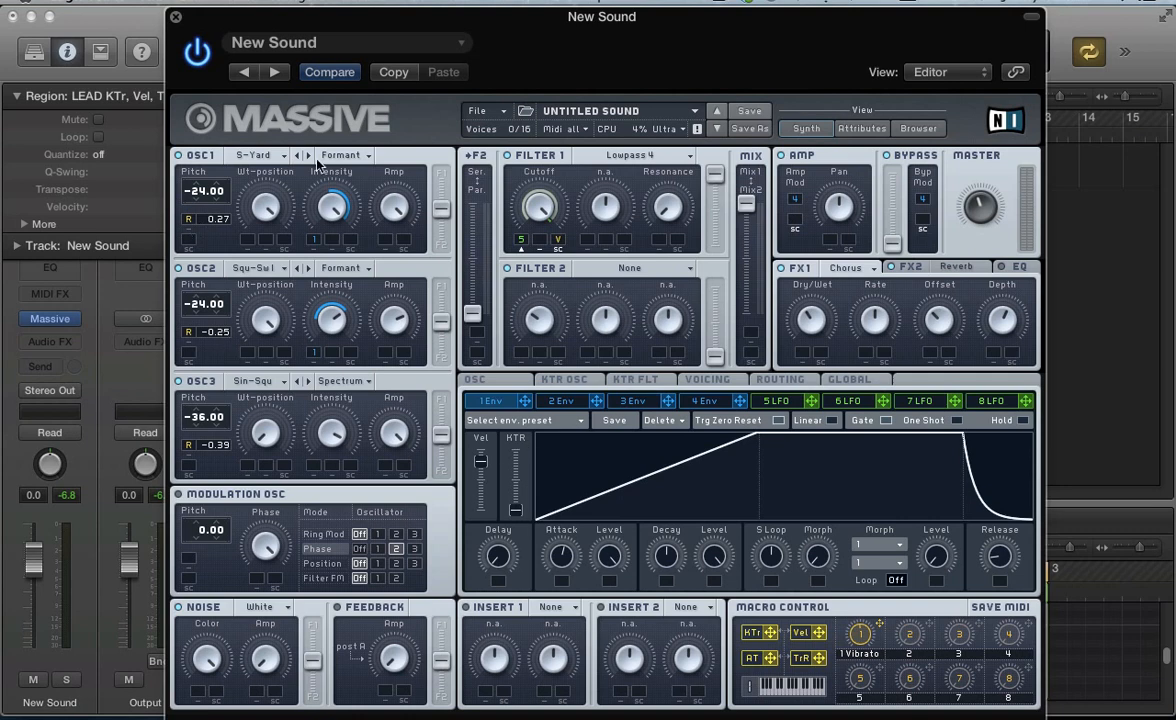
mouse_move(166, 536)
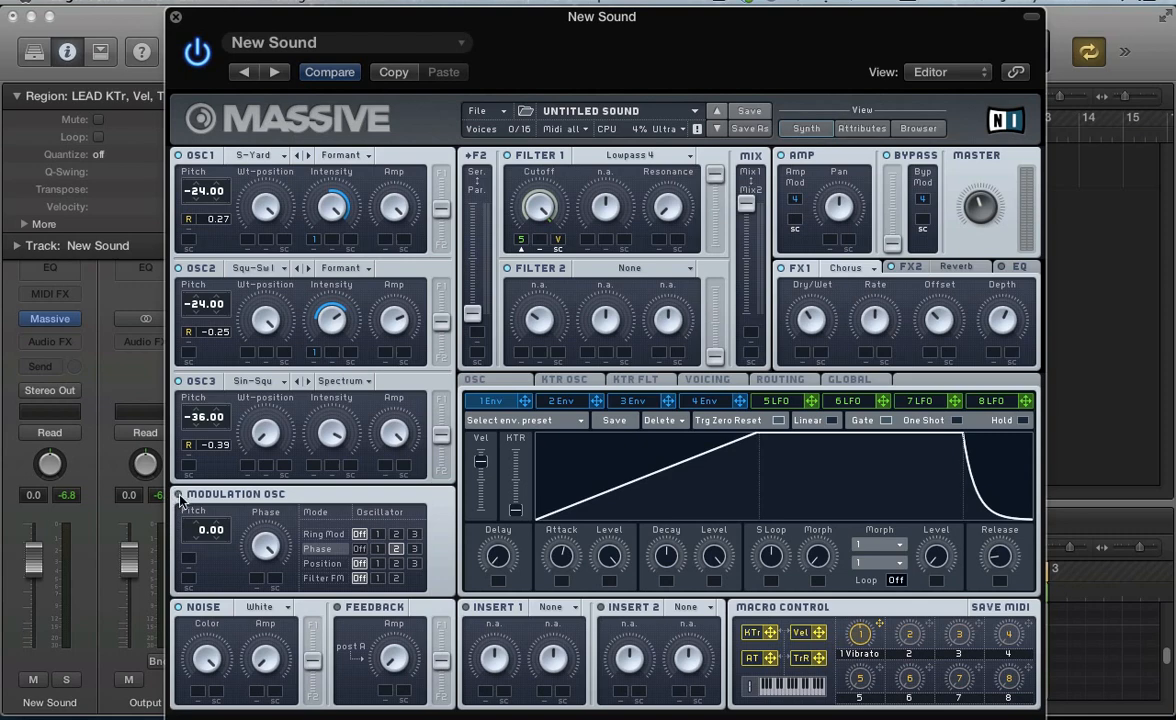
left_click(176, 17)
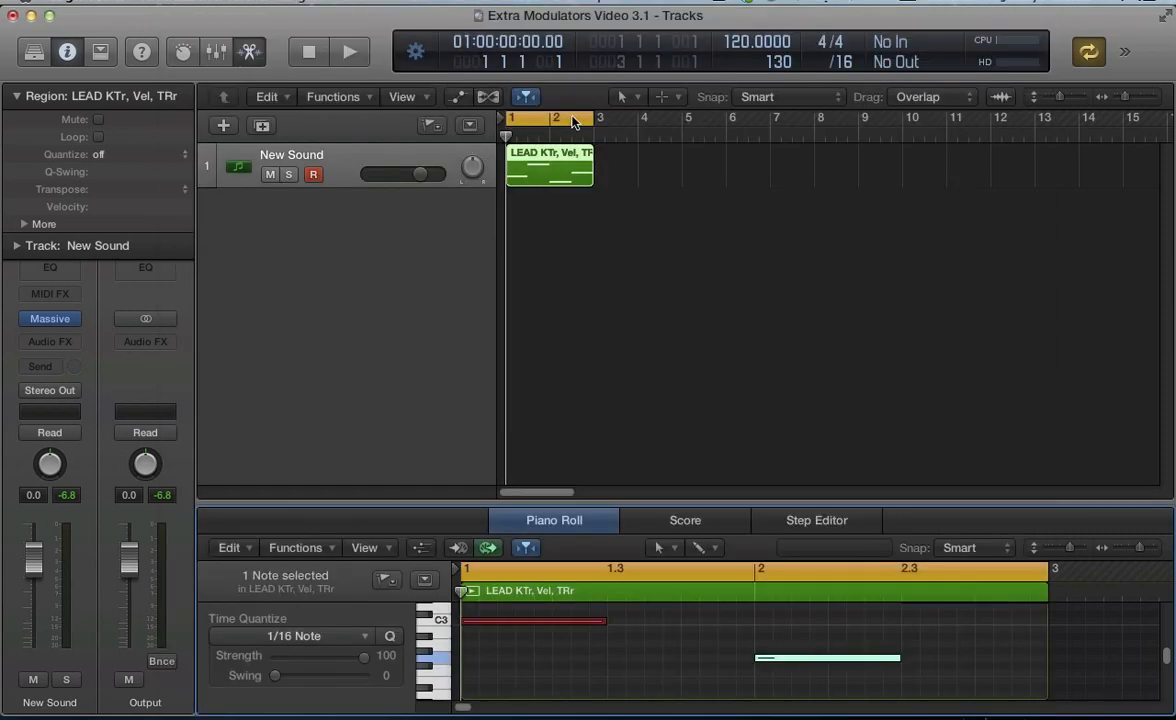